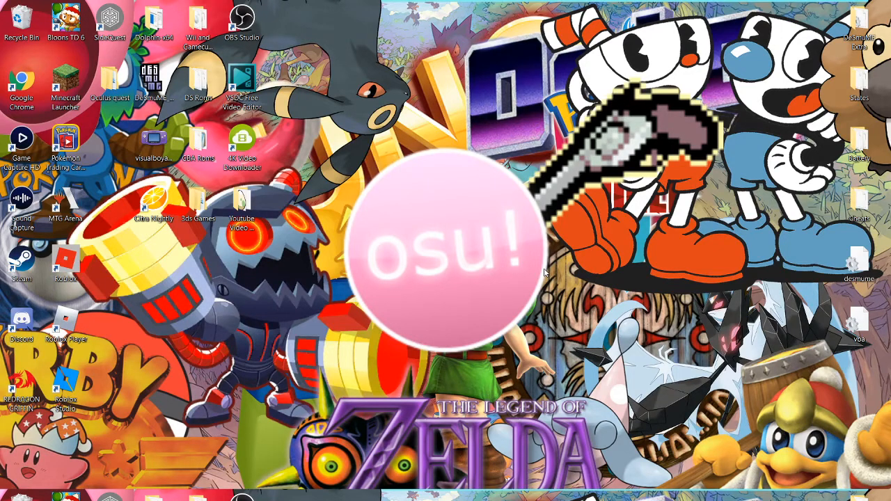
mouse_move(536, 225)
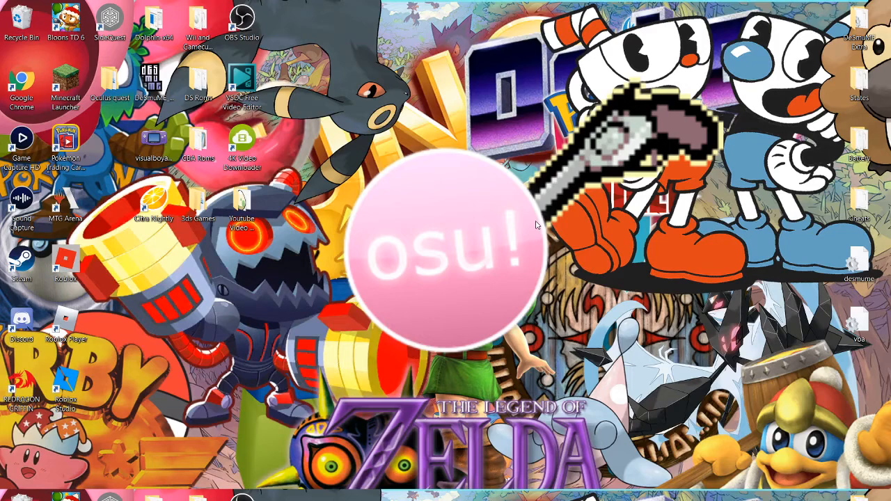
mouse_move(830, 268)
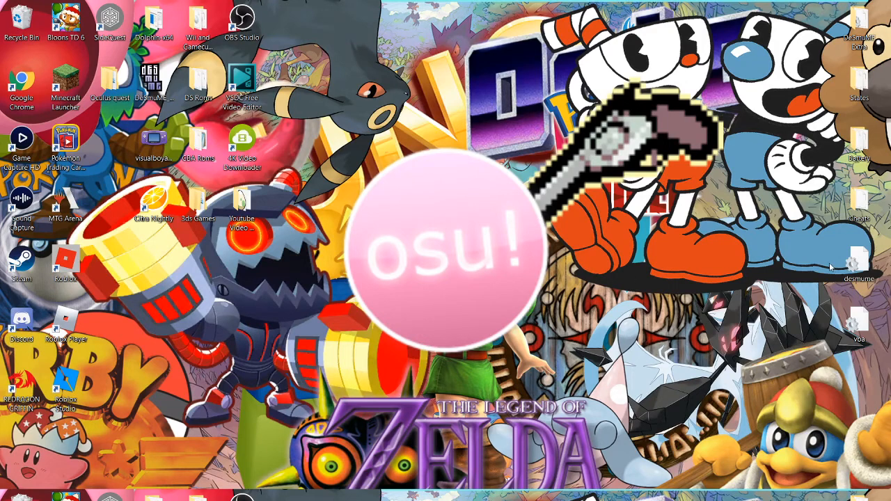
mouse_move(492, 184)
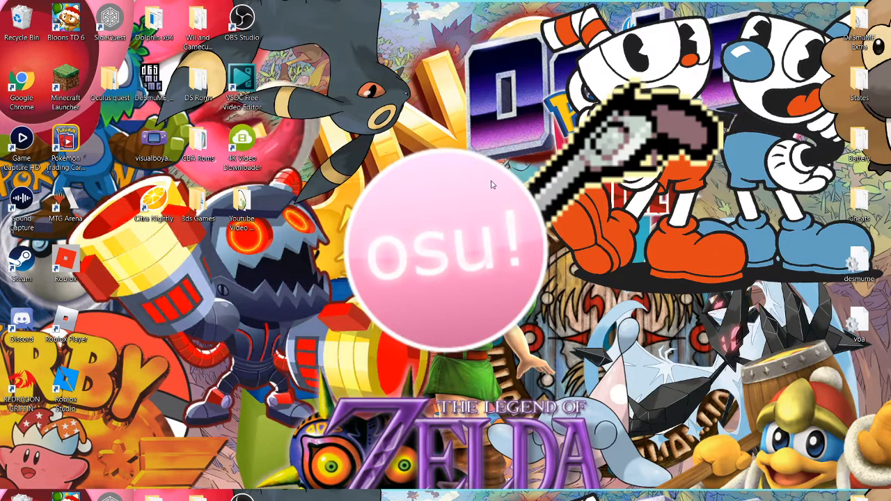
mouse_move(539, 343)
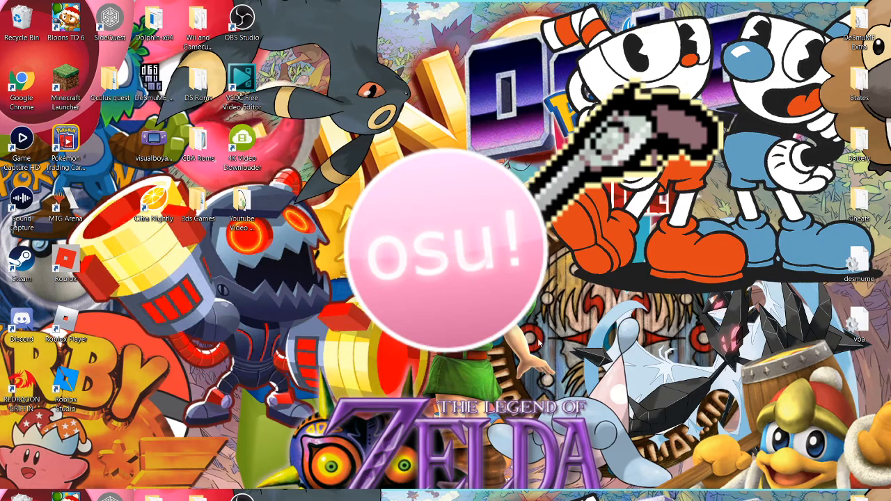
mouse_move(487, 431)
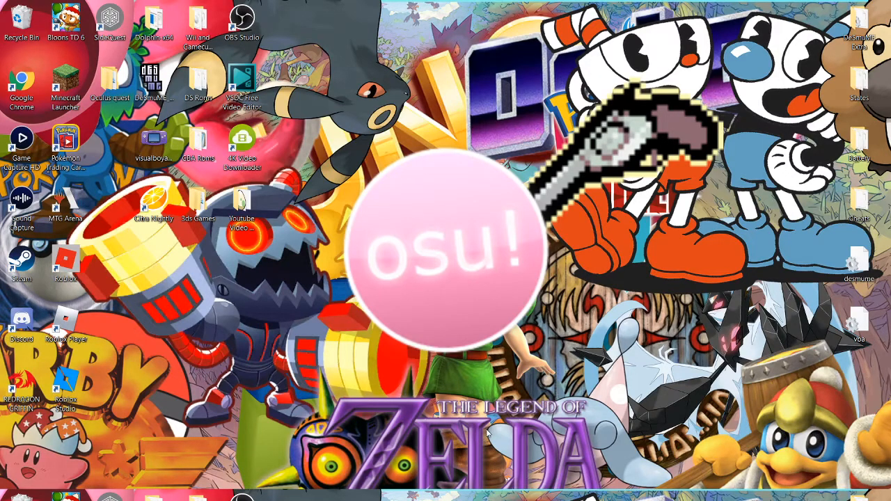
mouse_move(450, 330)
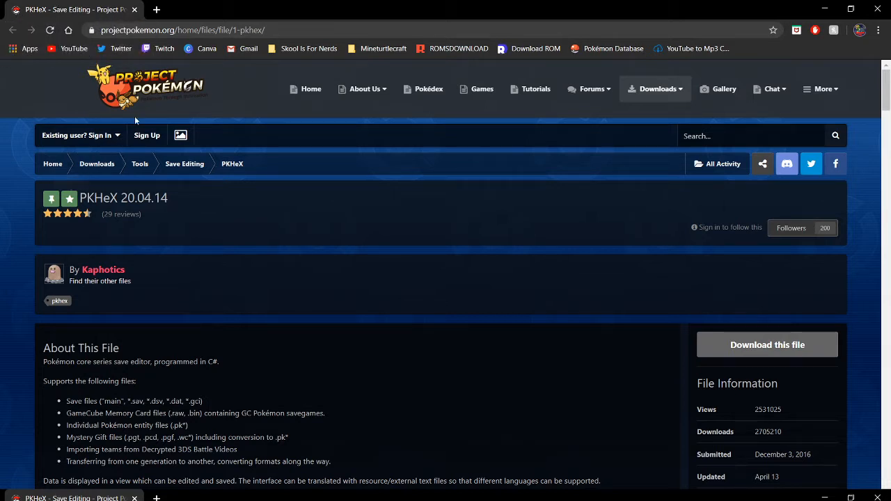
mouse_move(158, 97)
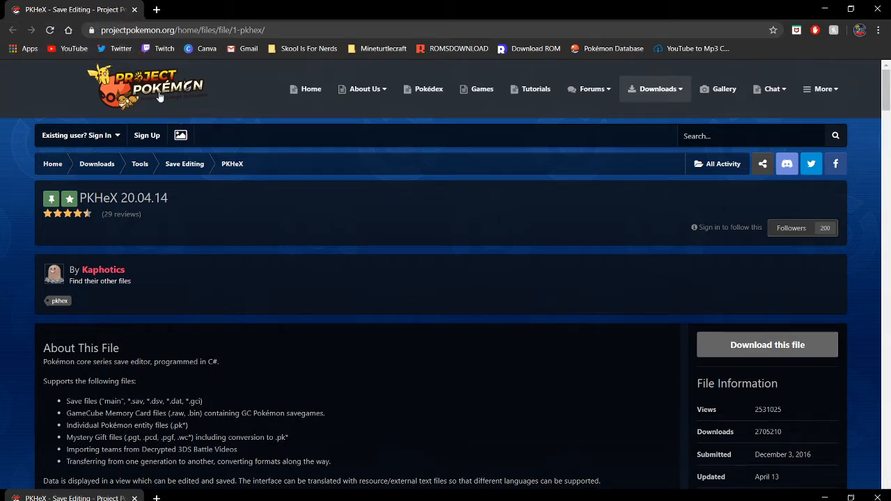
mouse_move(139, 268)
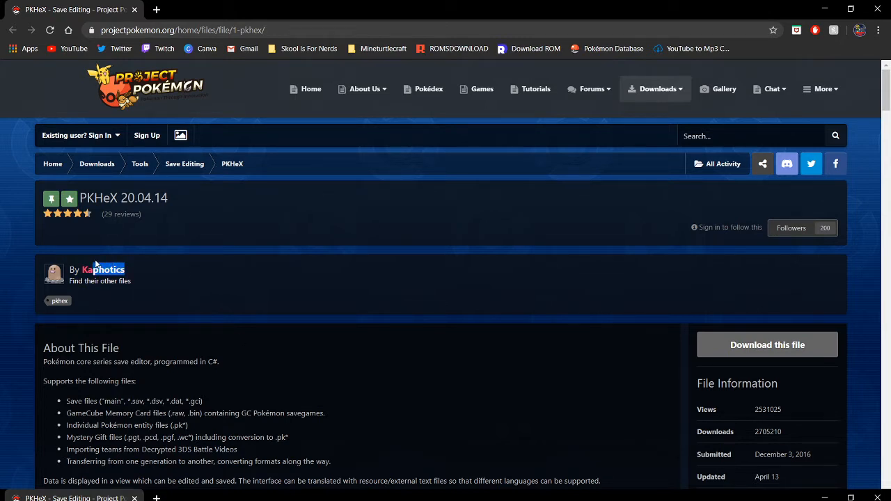
Download the PKHeX 20.04.14 zip from Project Pokémon and show it in its folder.
double_click(102, 270)
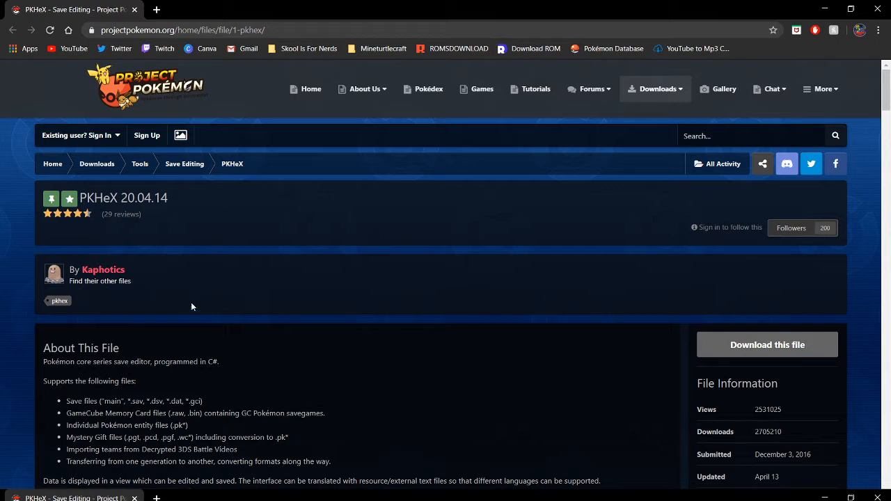
mouse_move(791, 228)
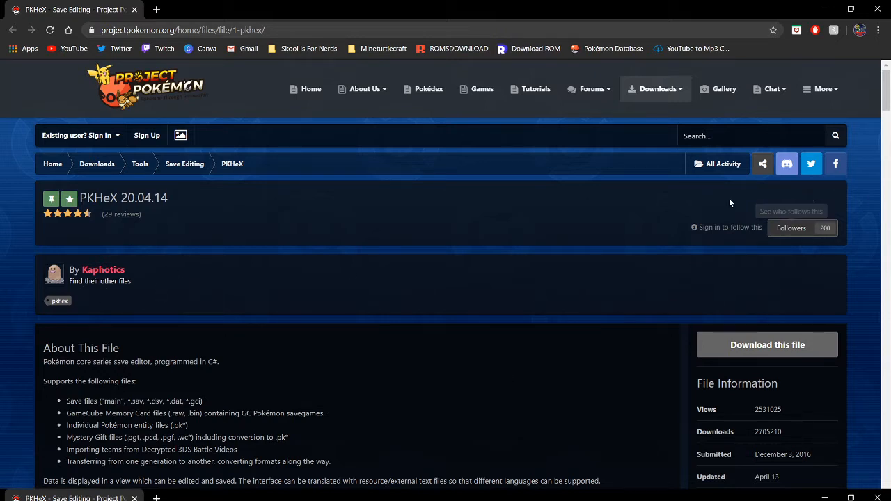
mouse_move(88, 282)
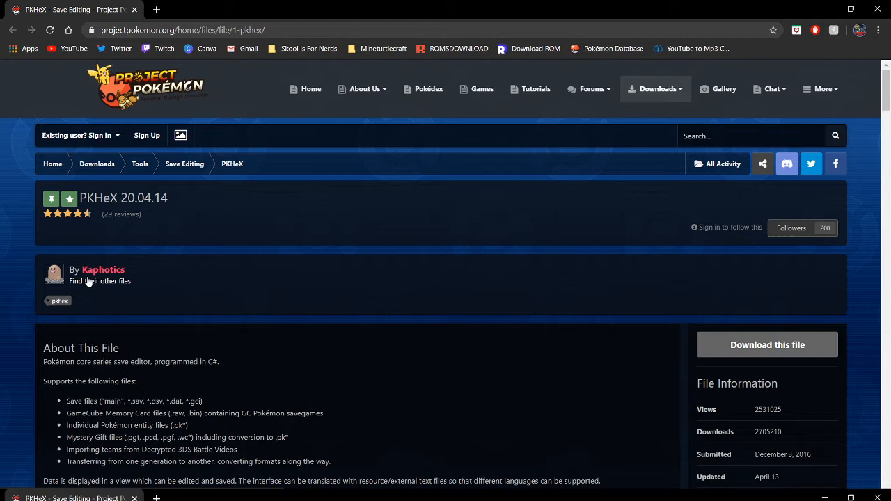
mouse_move(406, 255)
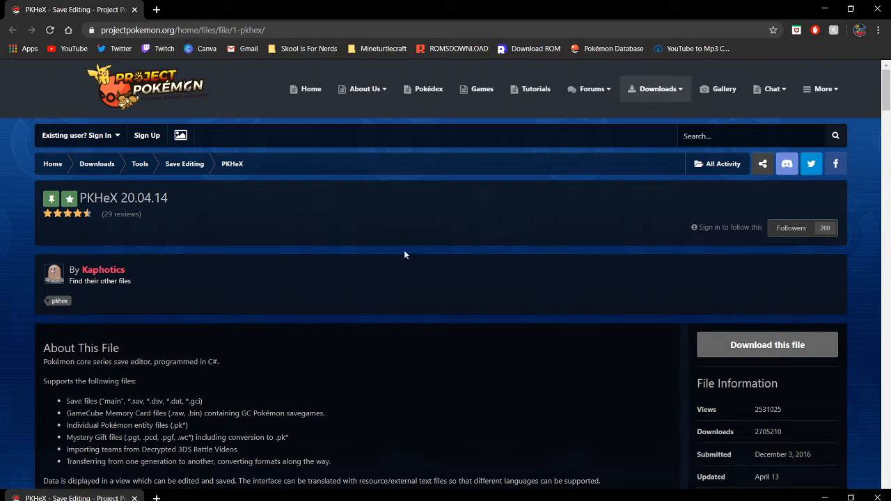
mouse_move(11, 345)
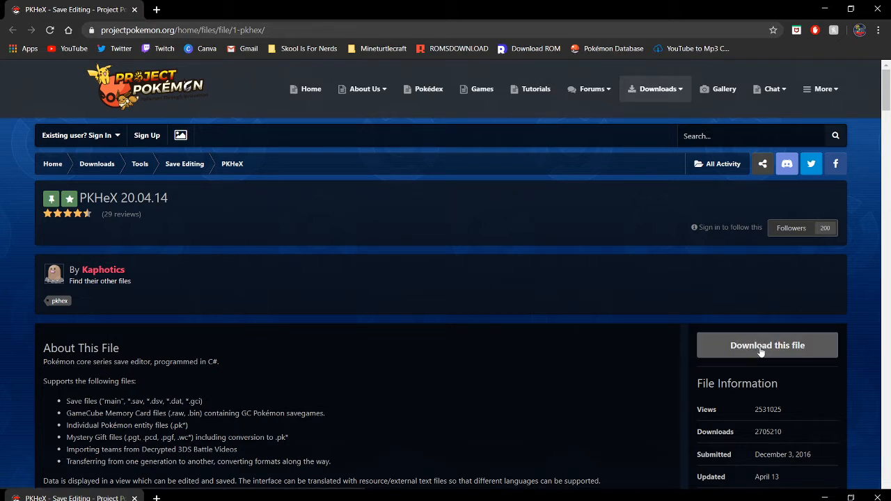
click(767, 344)
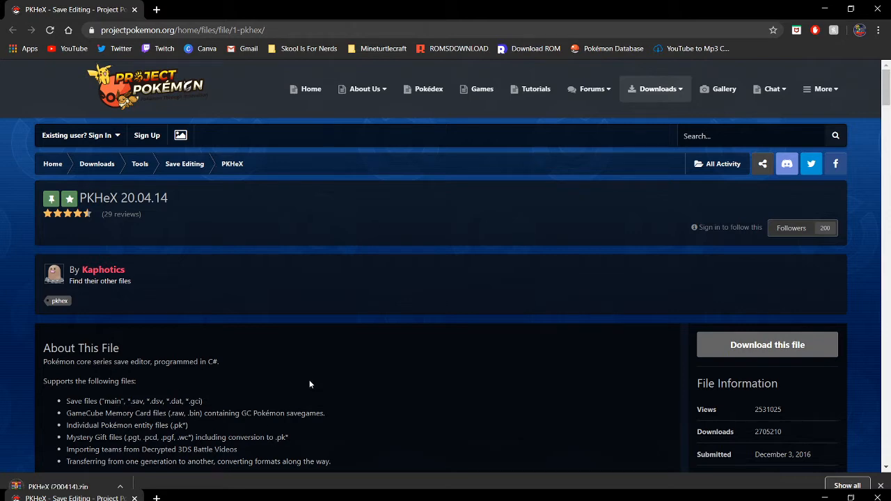
click(119, 486)
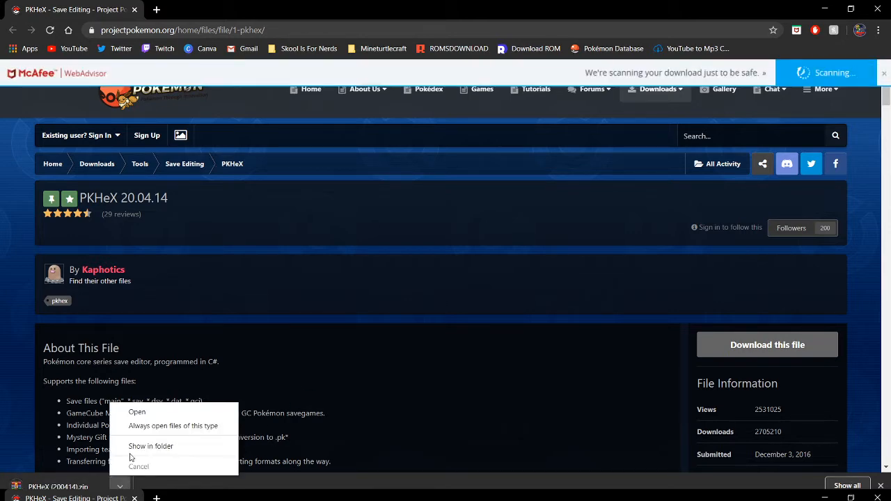
click(151, 446)
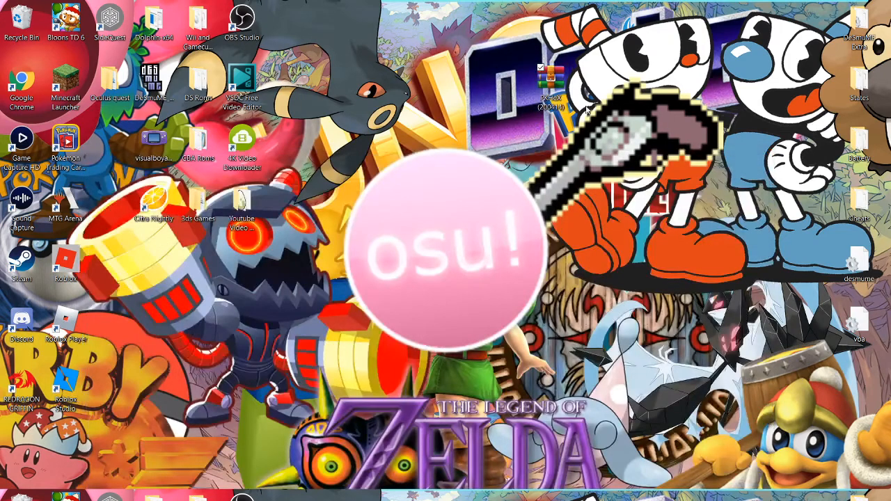
Move the PKHeX zip to the desktop, extract it with WinRAR, and launch PKHeX.
drag(550, 84, 461, 202)
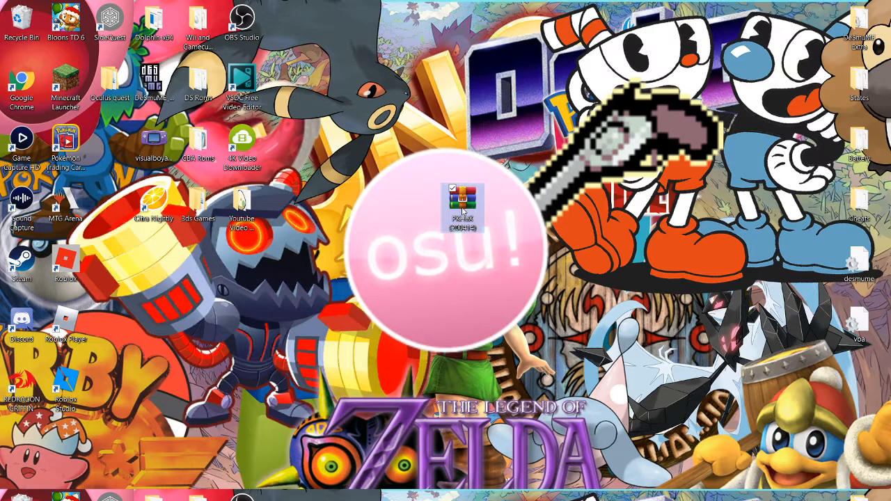
right_click(462, 205)
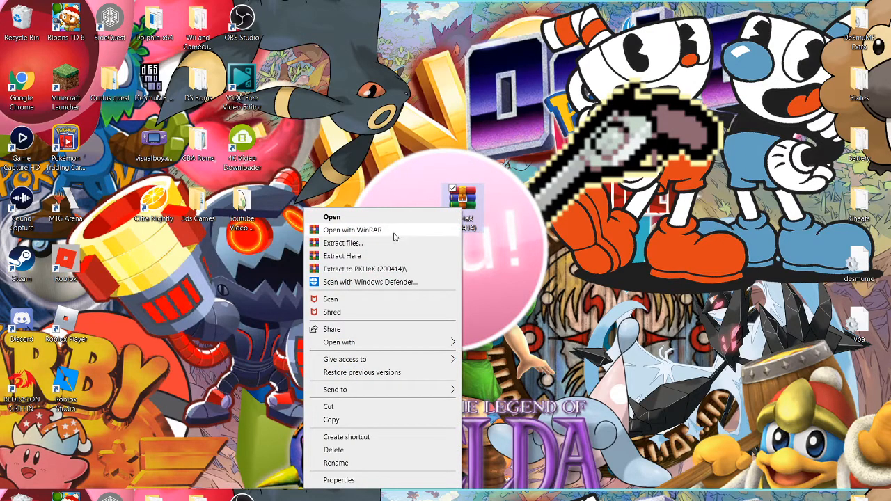
mouse_move(352, 255)
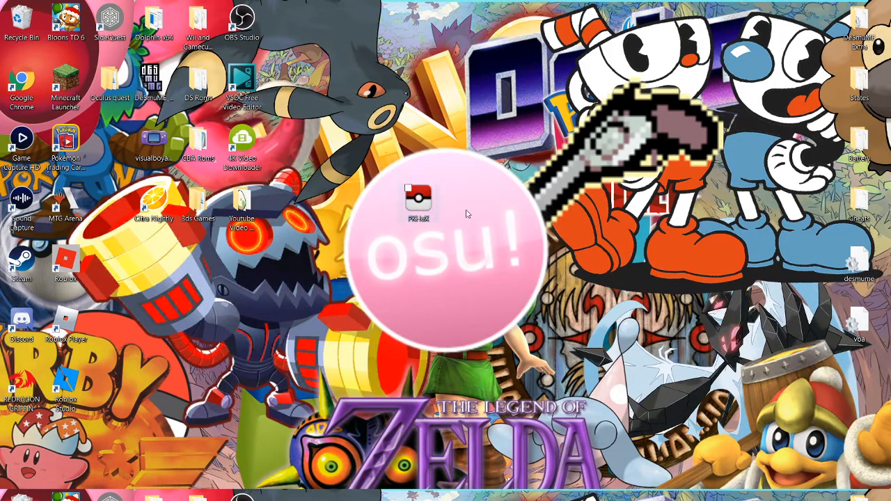
mouse_move(418, 198)
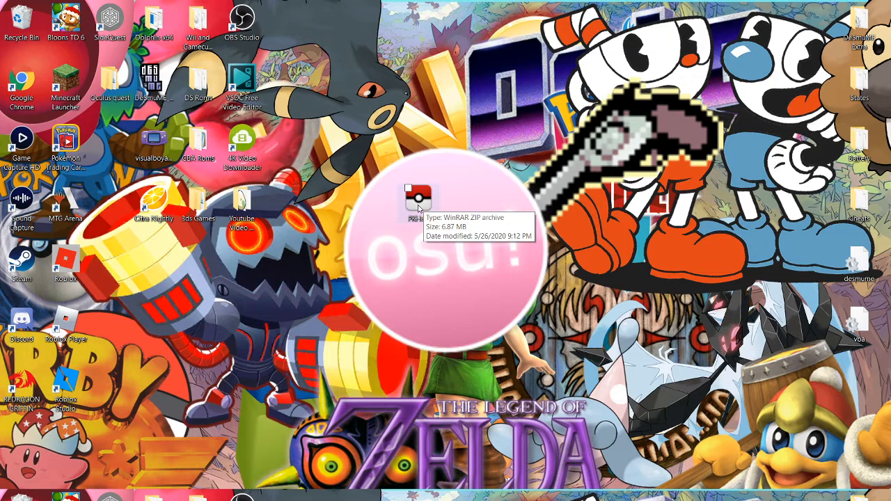
double_click(418, 198)
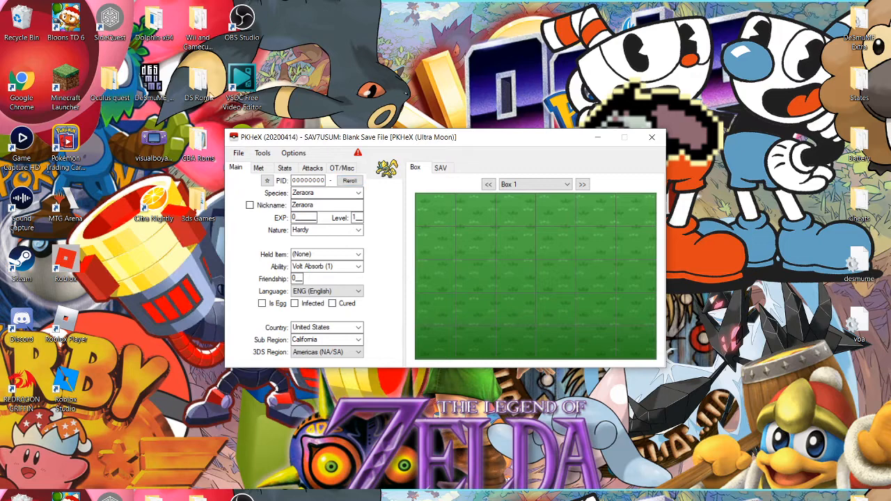
Open the Pokemon Randomized Ruby 2.sav save file through File > Open.
click(239, 153)
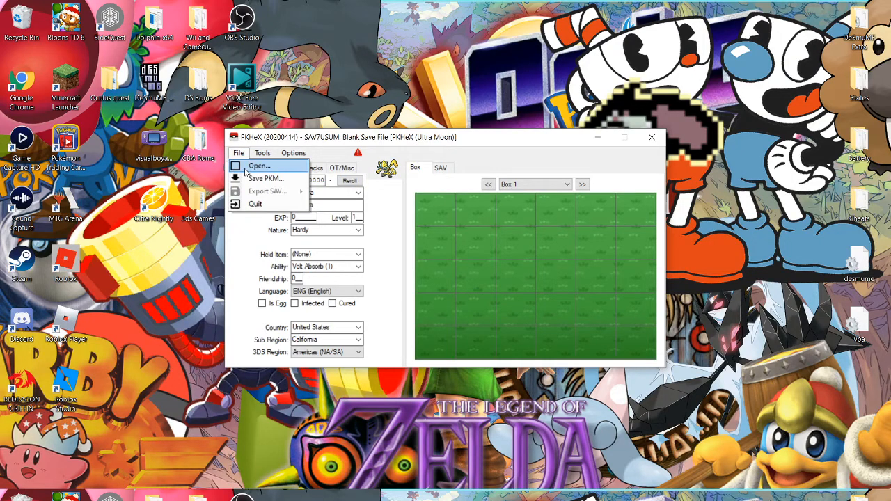
click(259, 166)
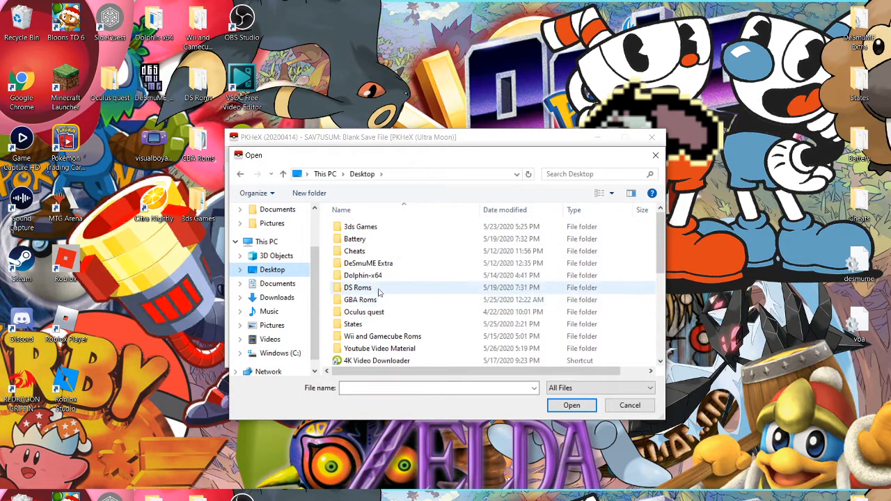
double_click(360, 299)
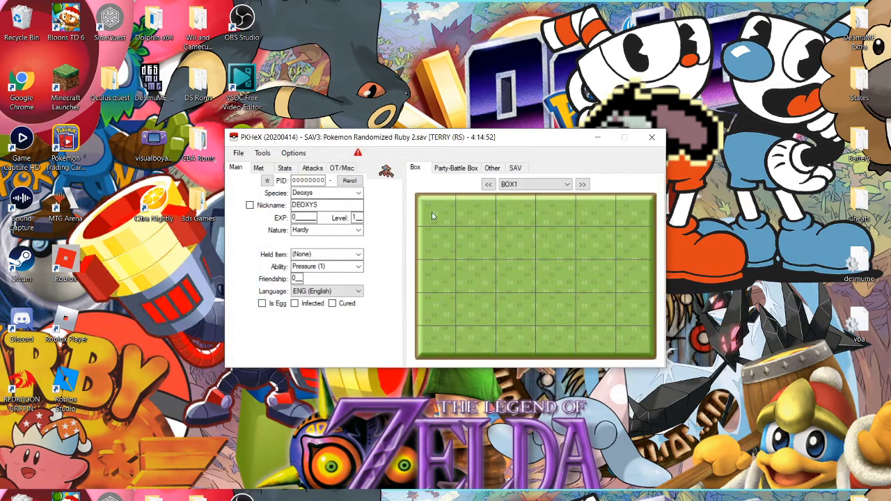
Switch between the Party-Battle Box and Box tabs to check the party and first box.
click(456, 168)
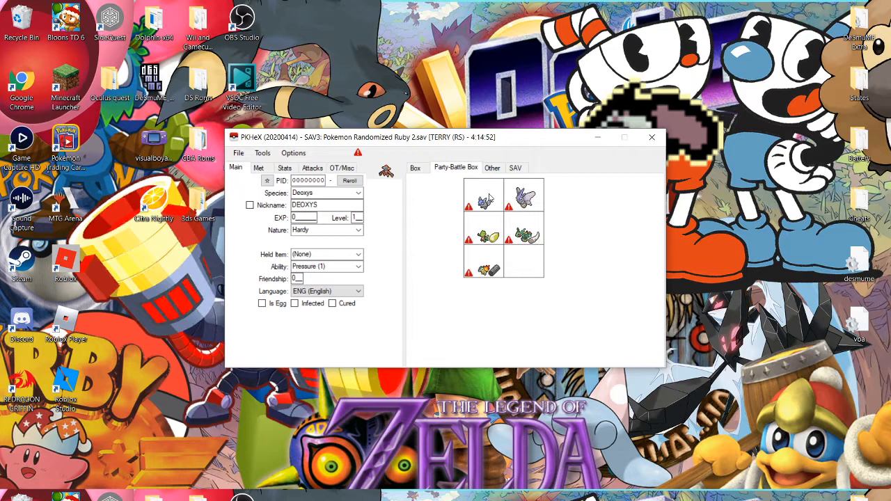
mouse_move(483, 236)
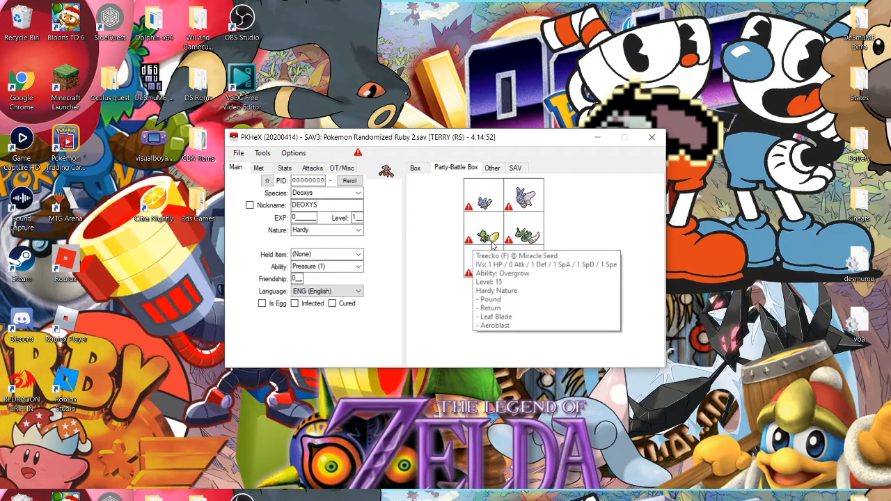
click(414, 168)
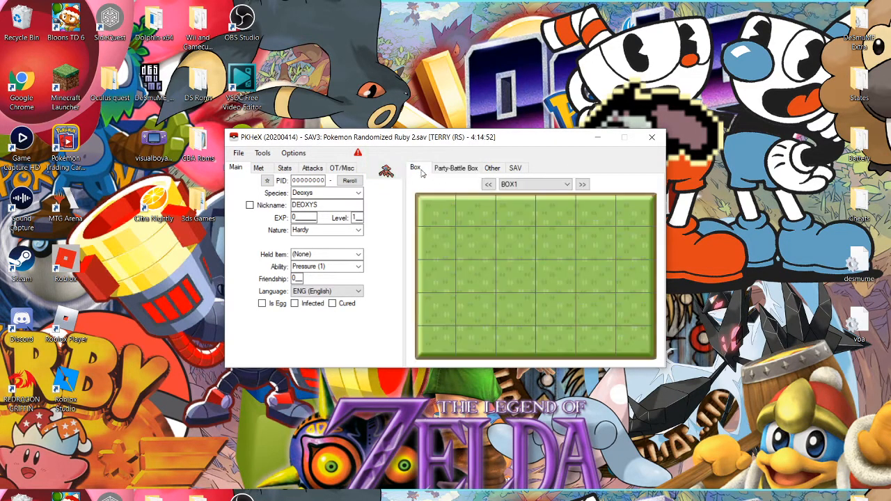
click(456, 168)
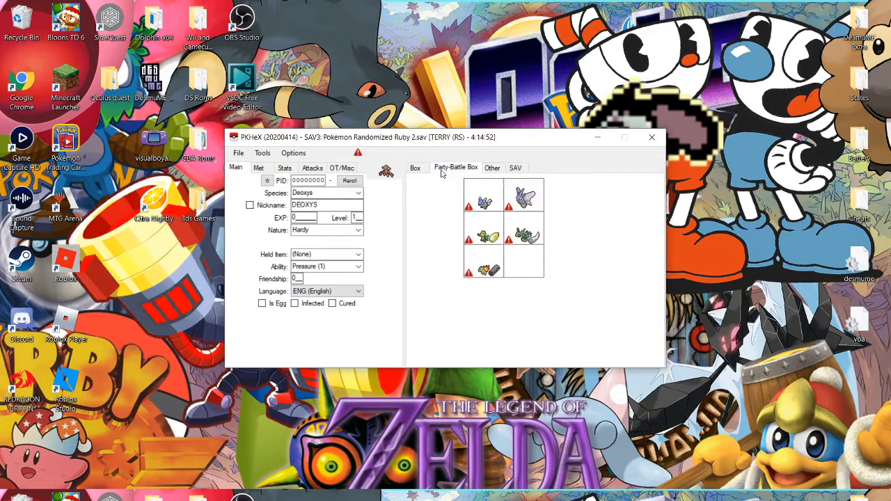
click(415, 168)
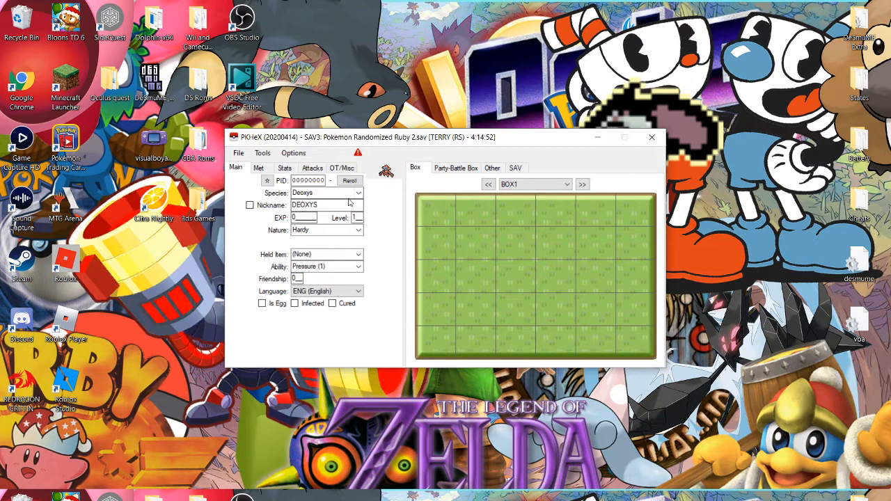
Make the Pokémon a Feraligatr holding a Sitrus Berry with friendship 225.
click(358, 193)
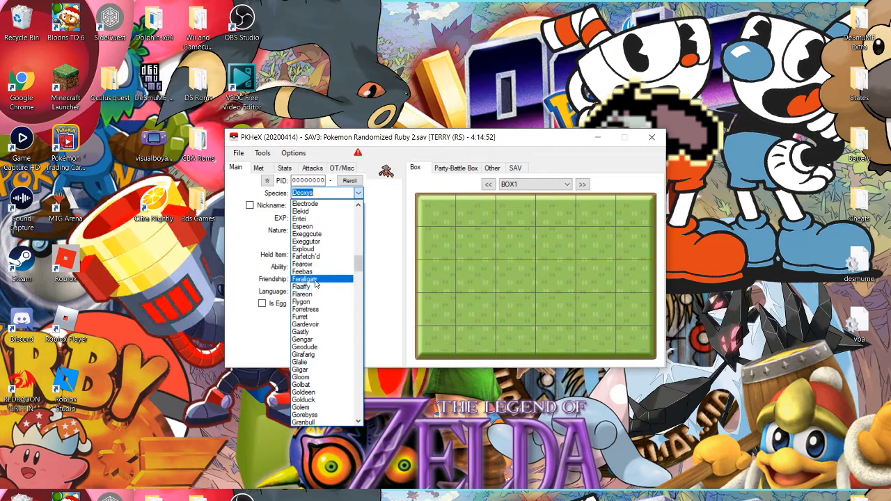
click(304, 278)
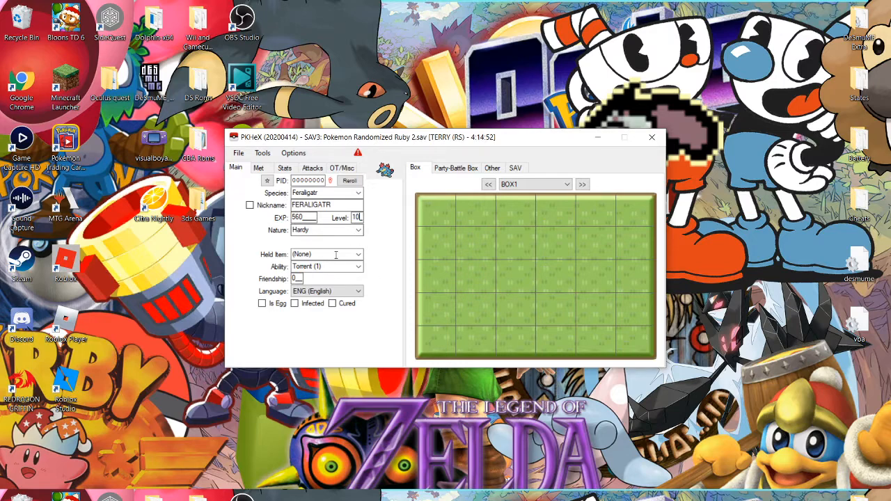
click(358, 254)
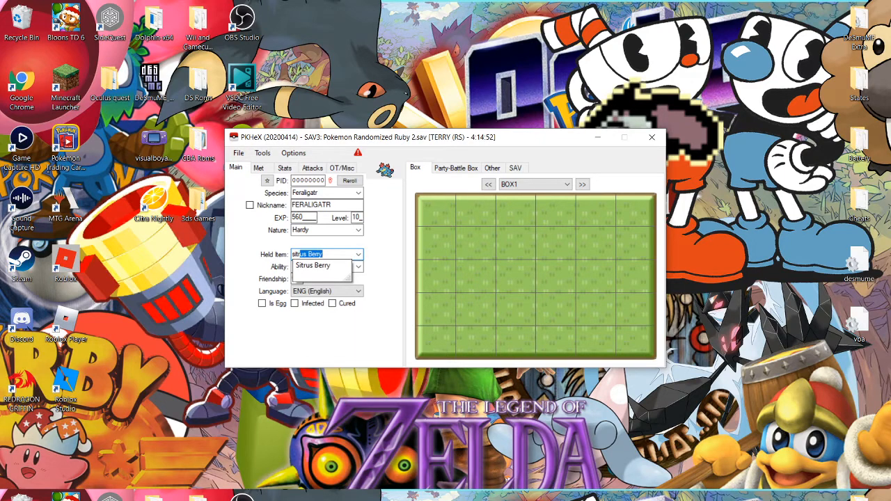
click(322, 265)
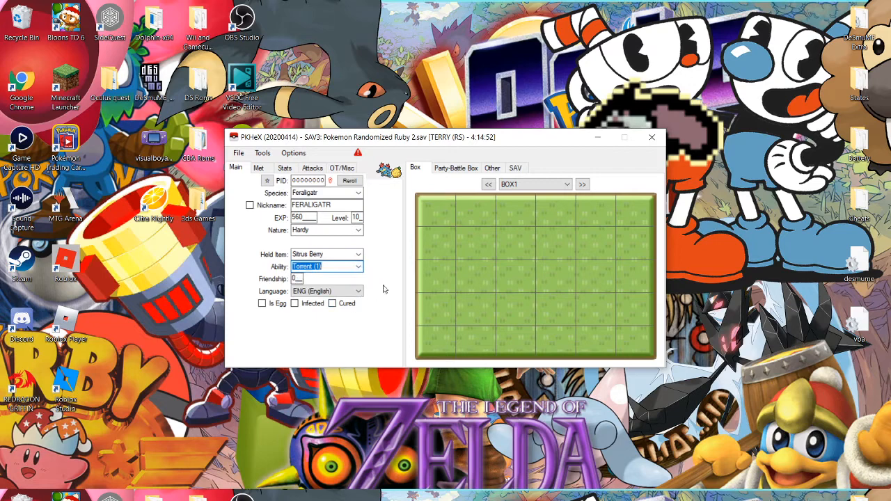
click(296, 279)
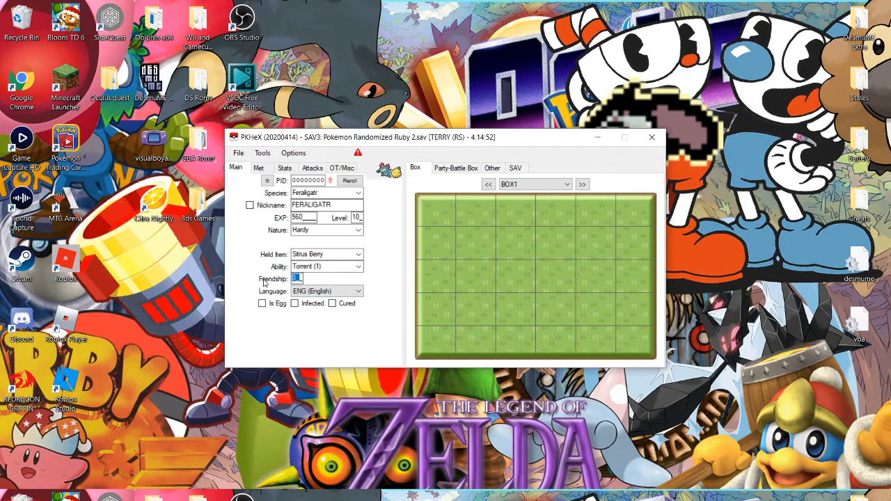
text(225)
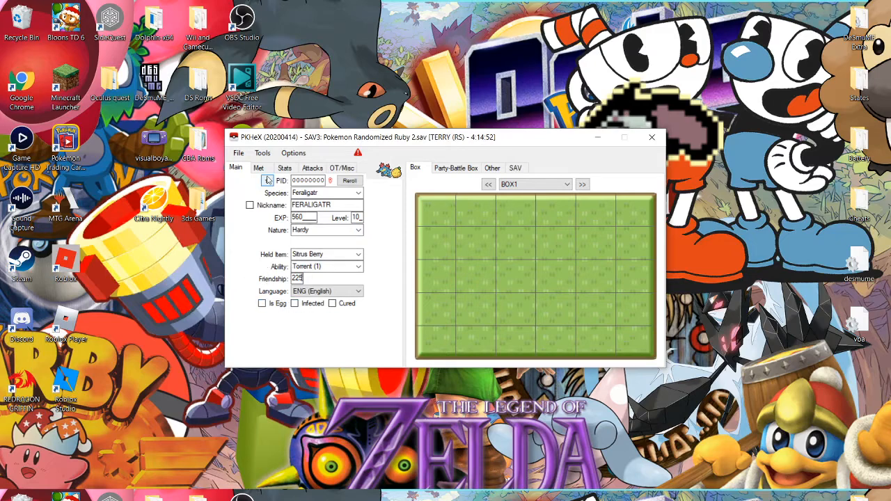
click(258, 168)
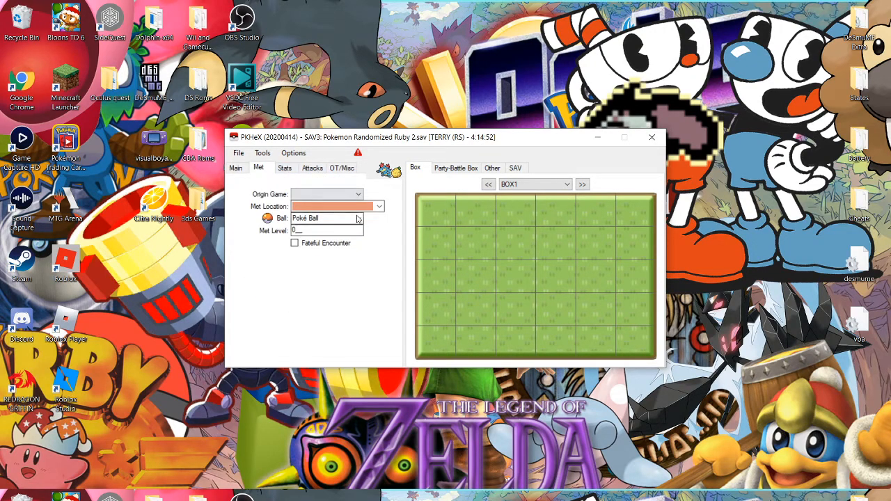
Set Feraligatr's capture ball to Great Ball.
click(378, 218)
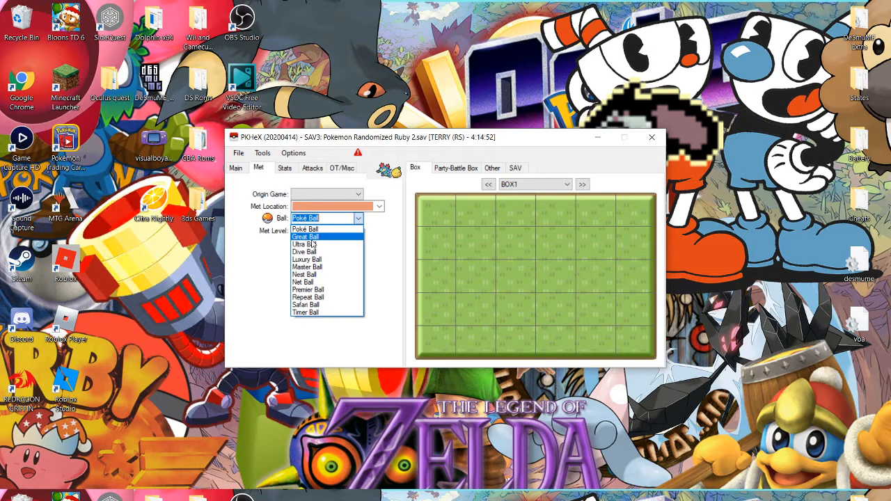
click(305, 236)
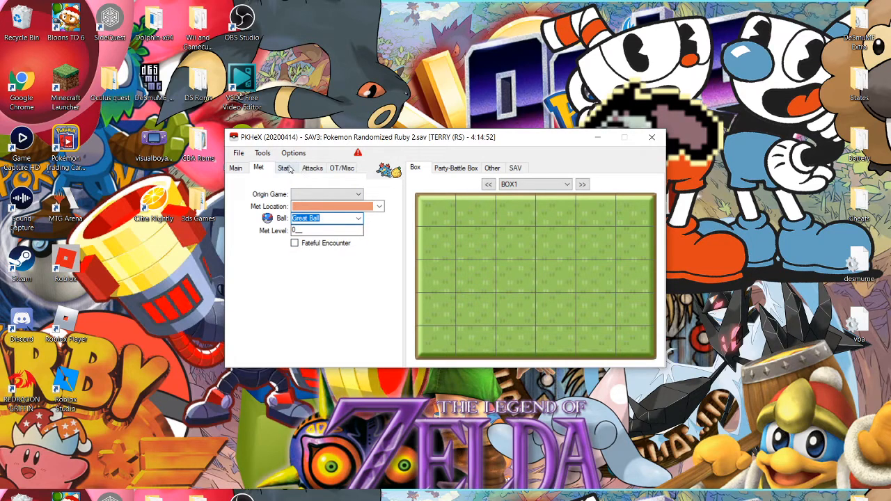
click(285, 168)
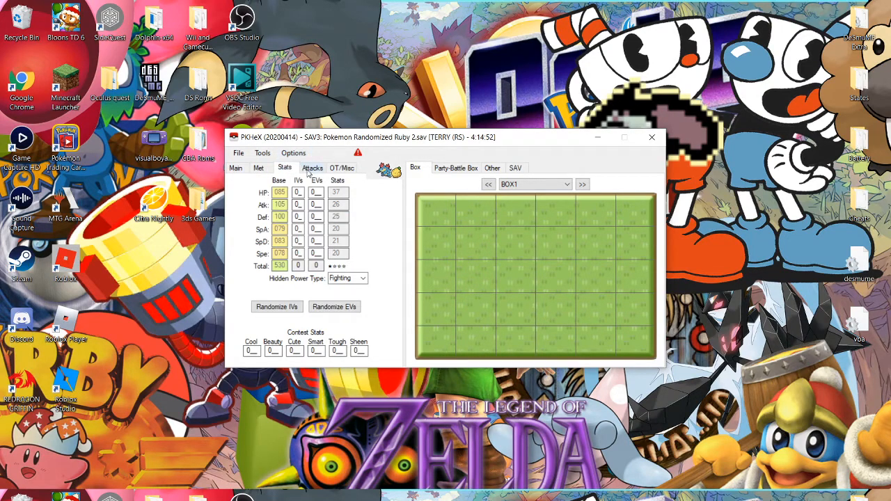
click(312, 168)
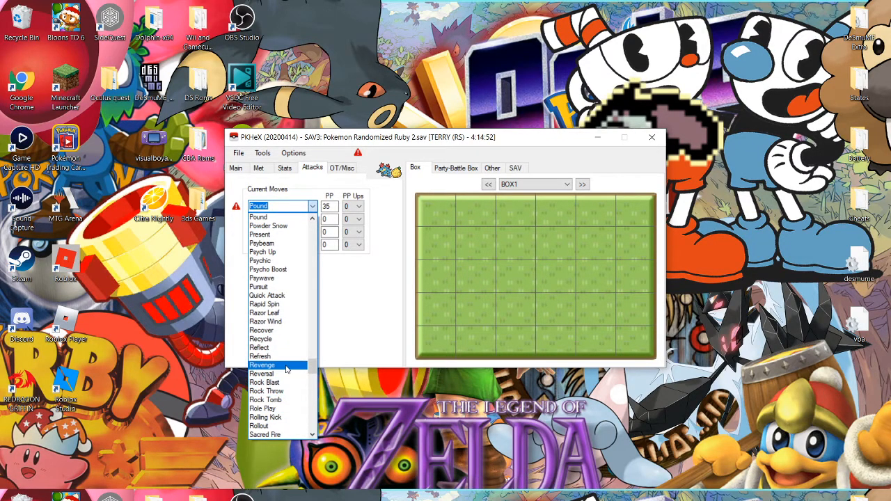
Give Feraligatr the moves Aurora Beam, Ice Punch, Fire Punch and Thunder Punch.
text(absorb)
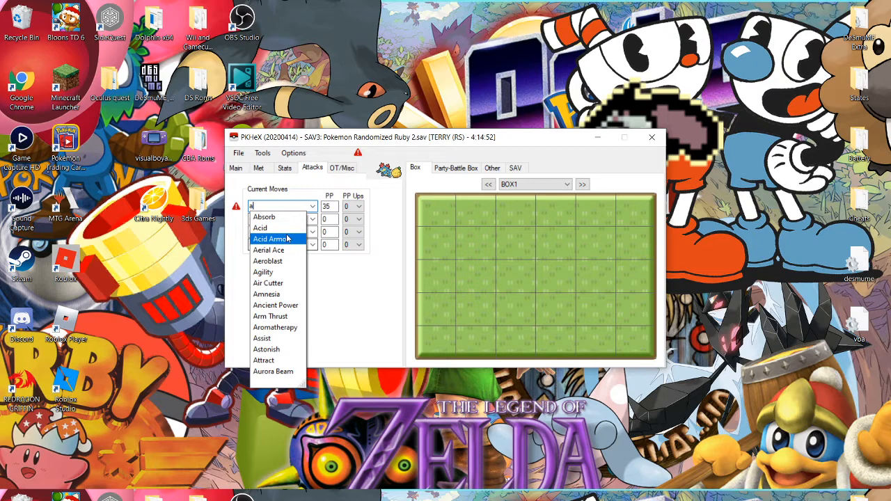
mouse_move(277, 272)
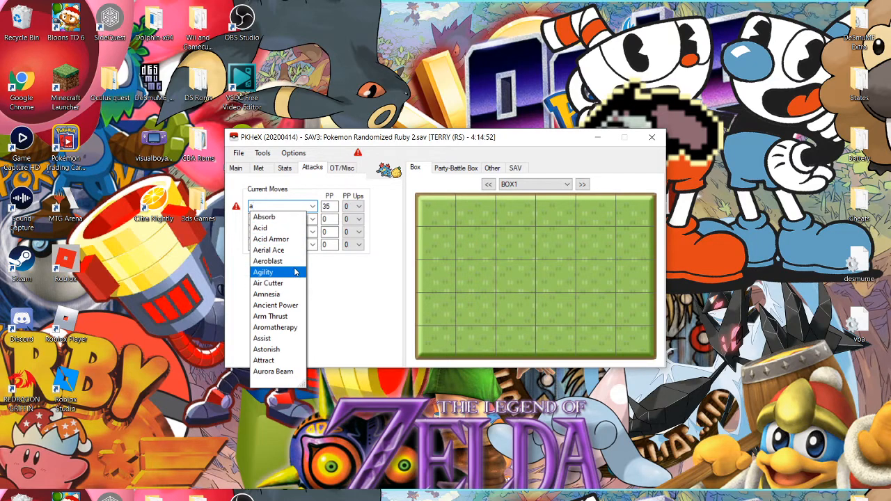
mouse_move(288, 338)
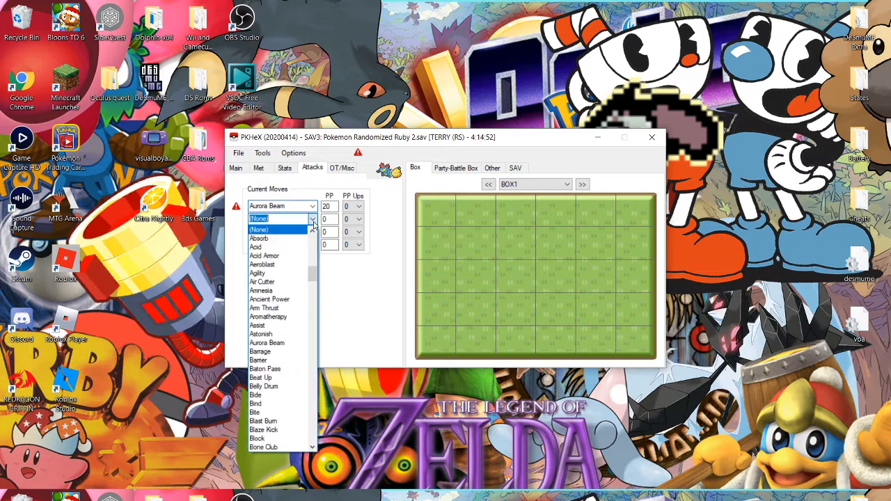
text(Ice Punch)
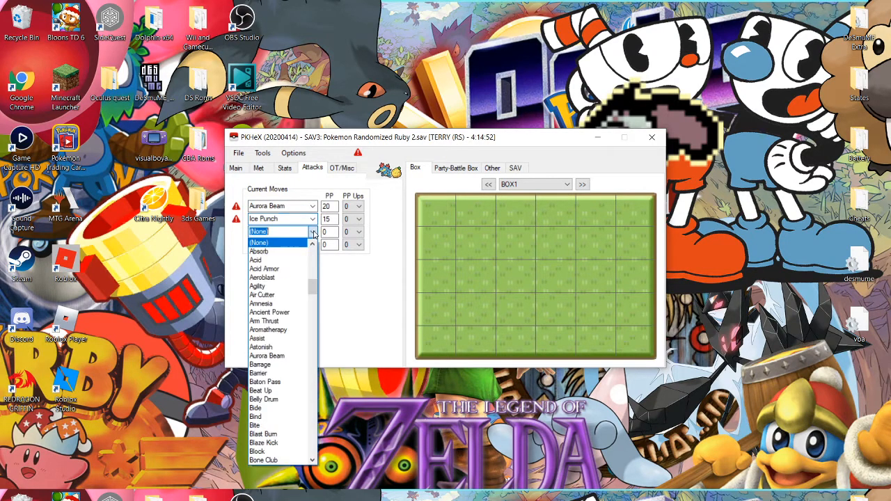
text(Fire)
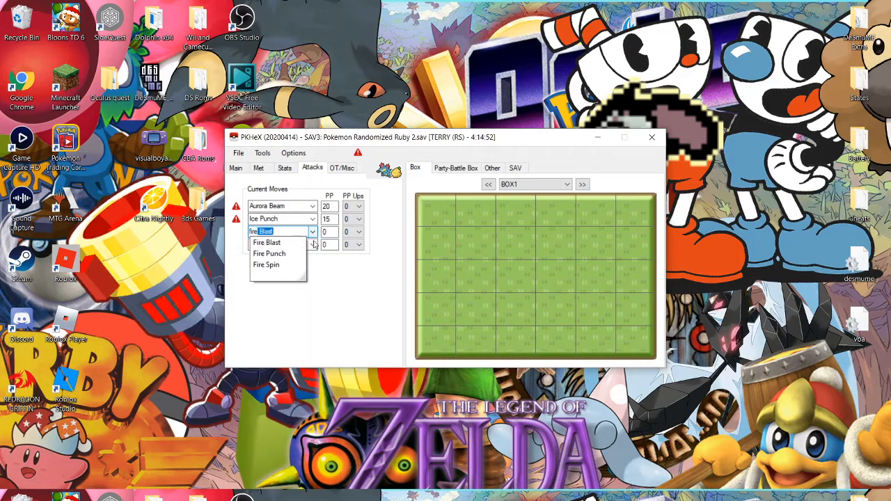
click(269, 253)
text(ty)
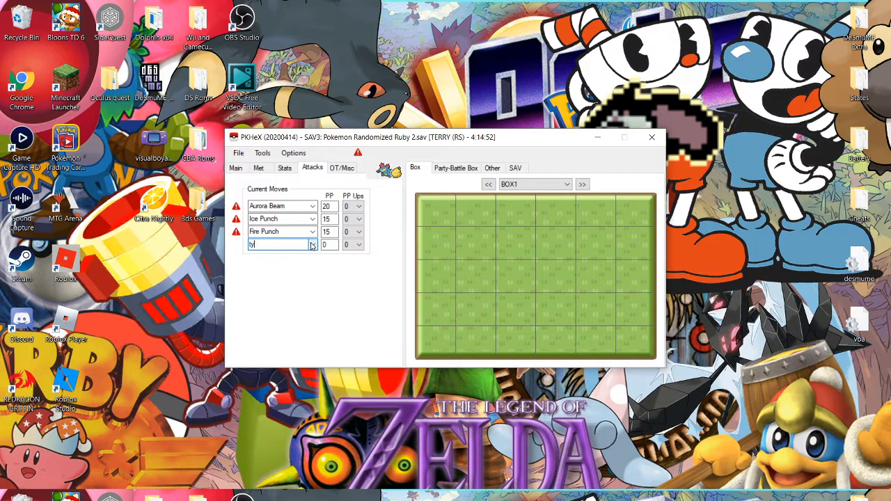
text(hunder)
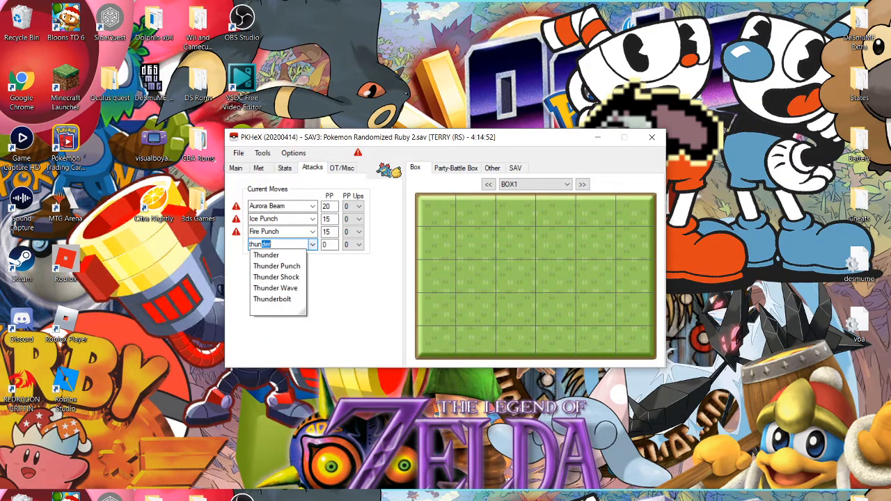
click(277, 266)
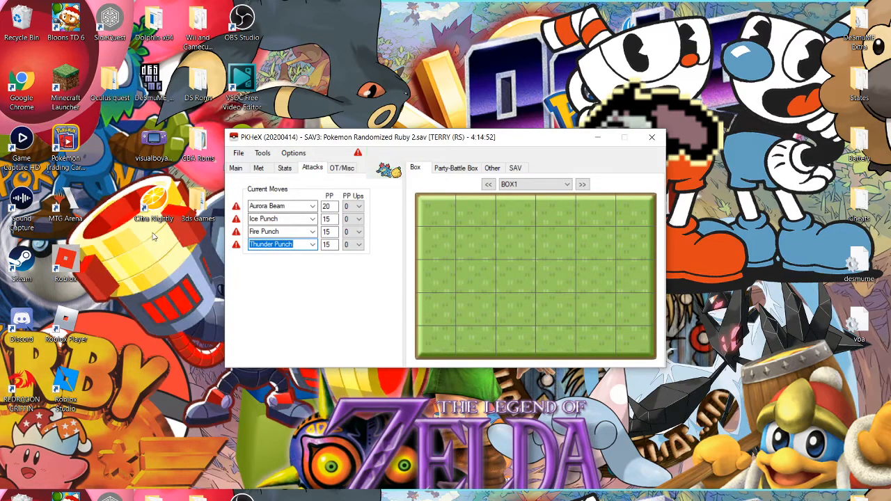
mouse_move(346, 264)
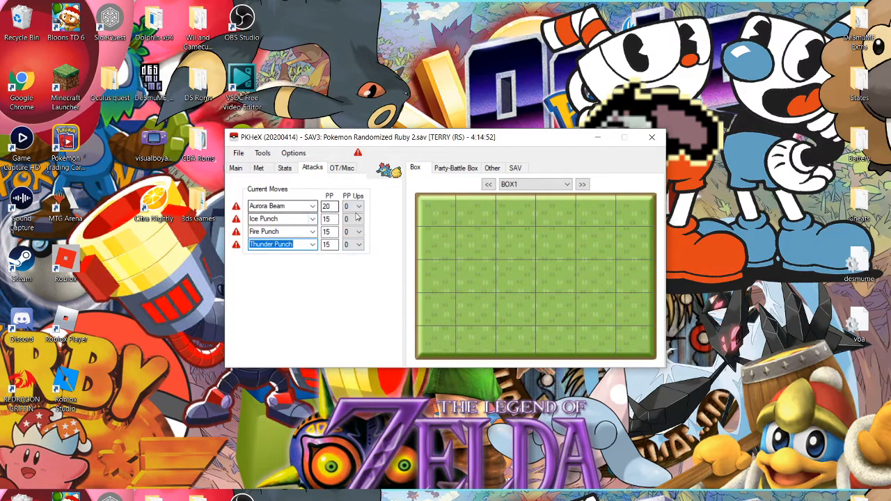
Set PP Ups to 3 on each of Feraligatr's moves.
click(360, 206)
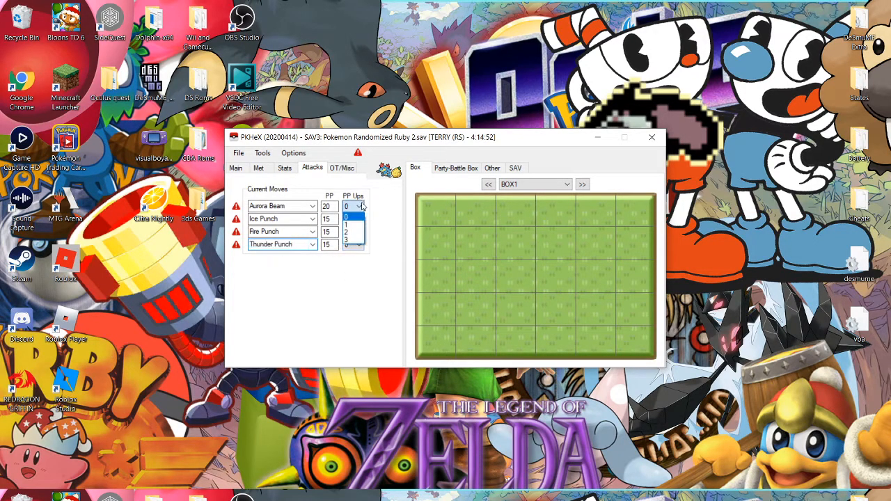
click(347, 253)
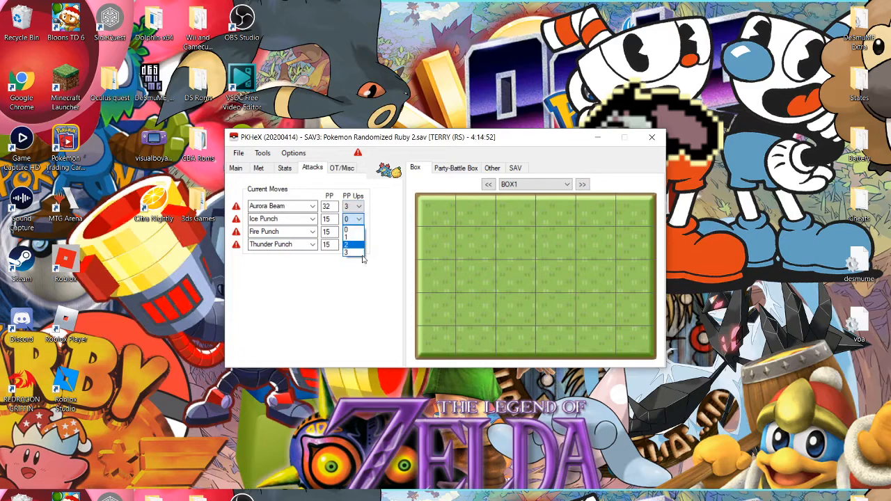
click(346, 244)
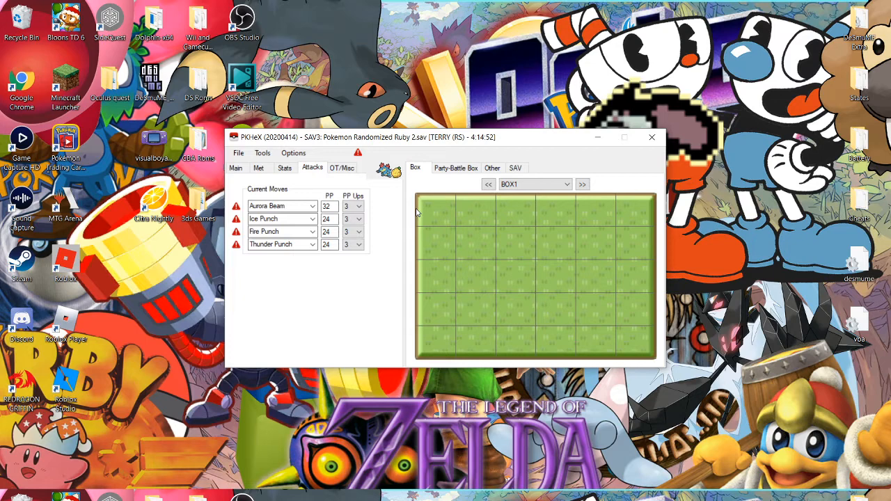
click(342, 168)
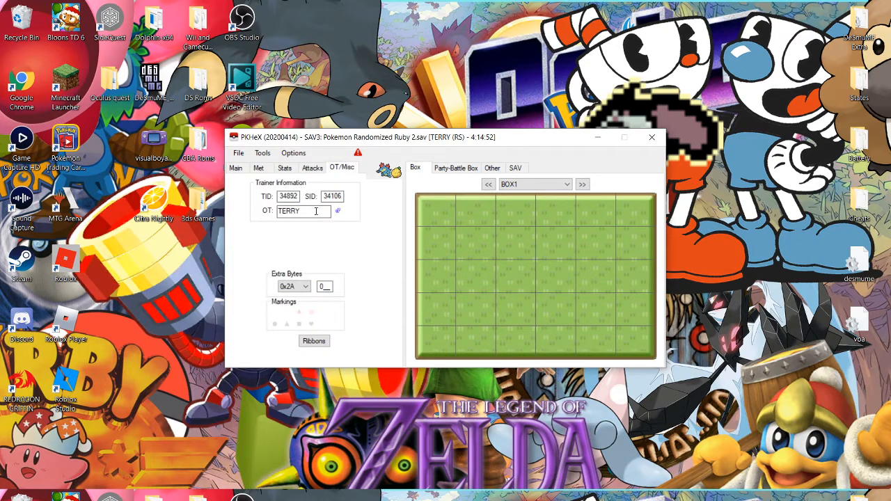
Enter 'chikne' as the OT name and briefly review the Ribbons editor.
text(ch)
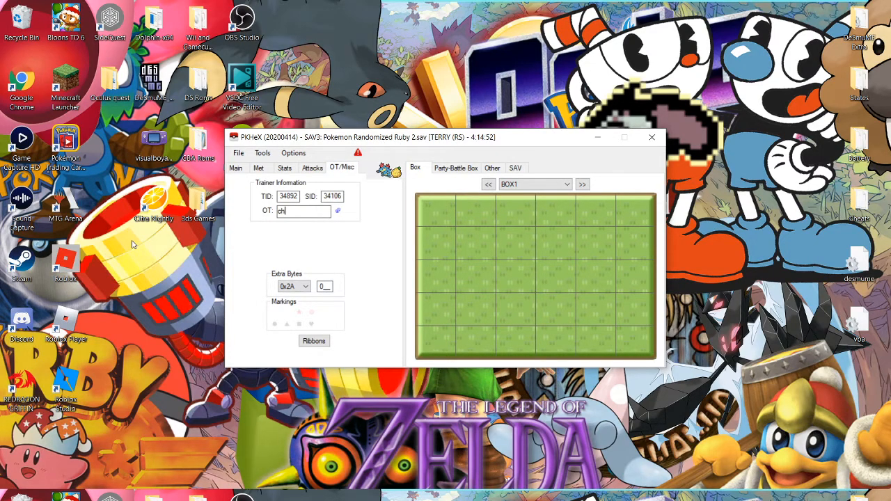
text(i)
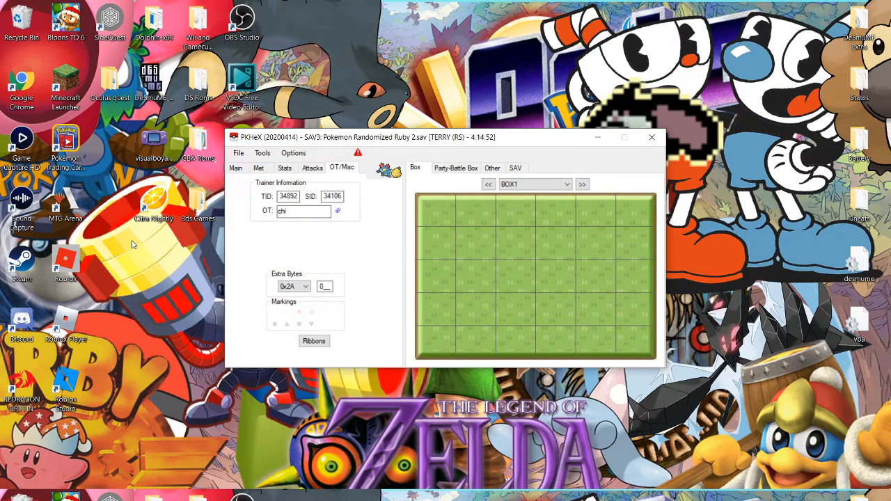
text(kne)
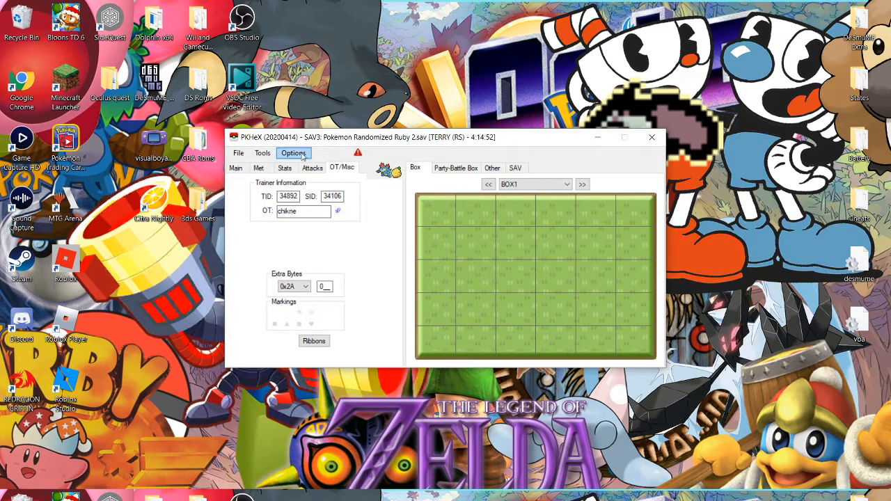
click(303, 211)
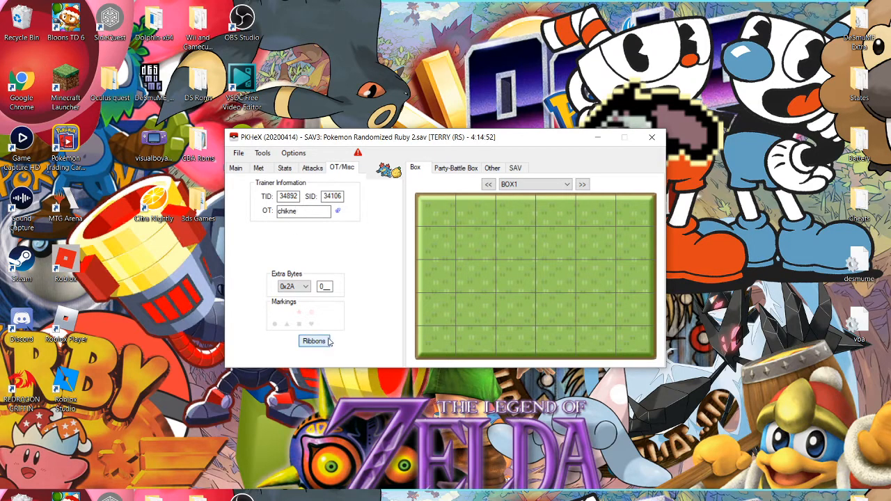
click(313, 340)
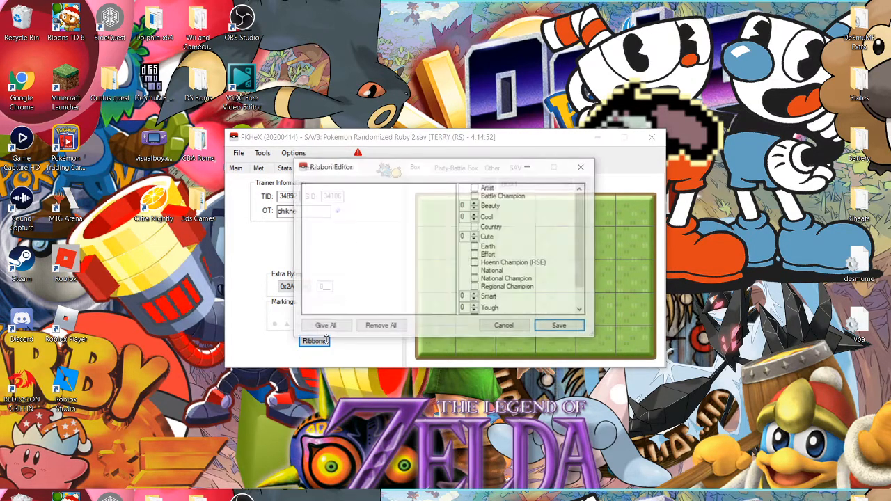
click(325, 326)
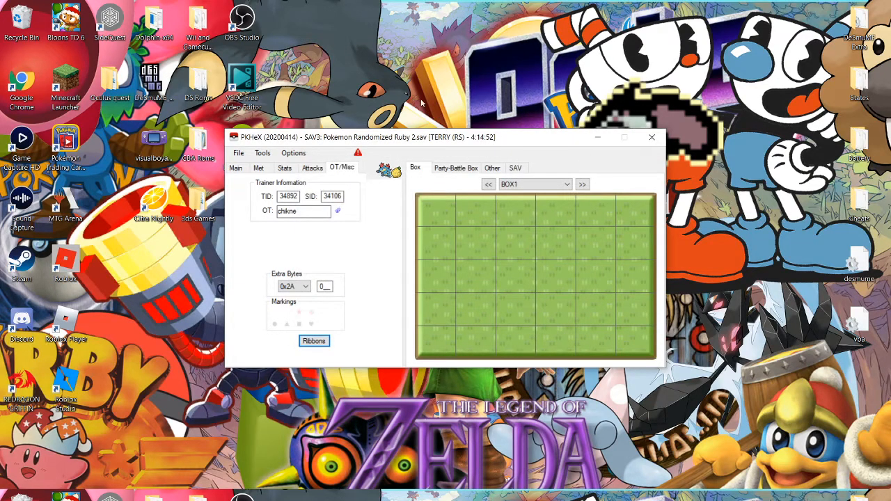
View the party's Treecko in the editor and enter friendship 225.
click(236, 167)
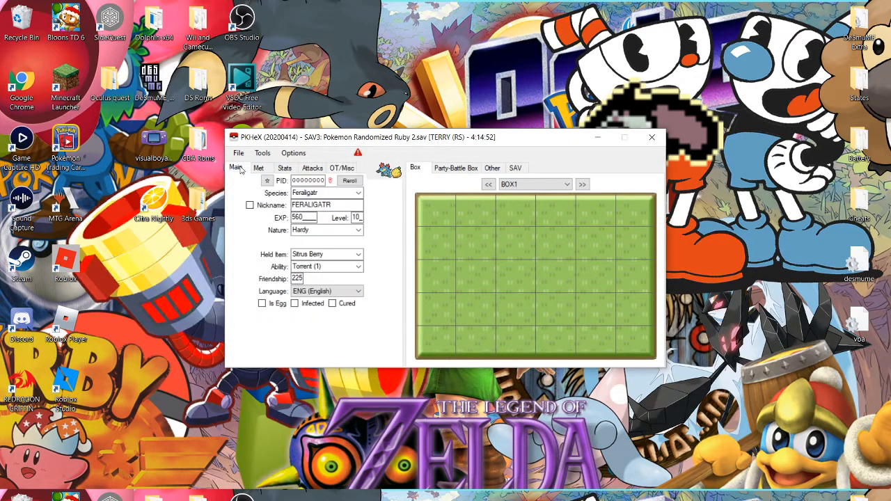
click(284, 168)
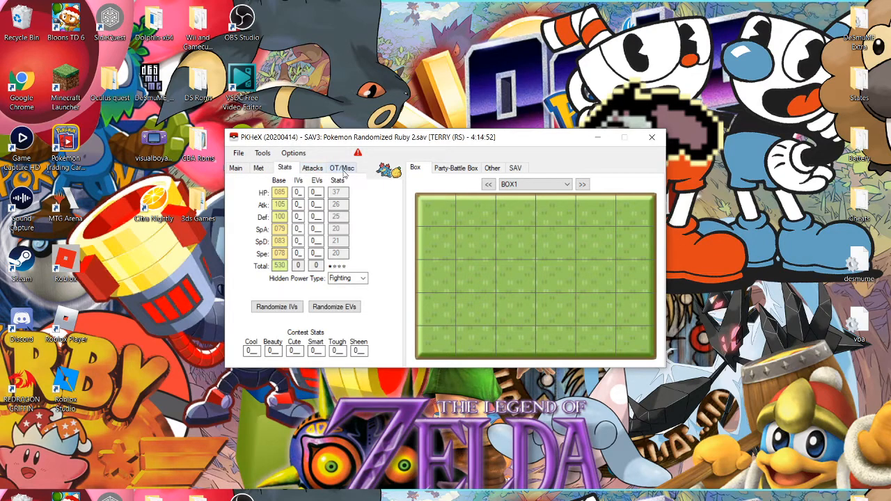
click(236, 168)
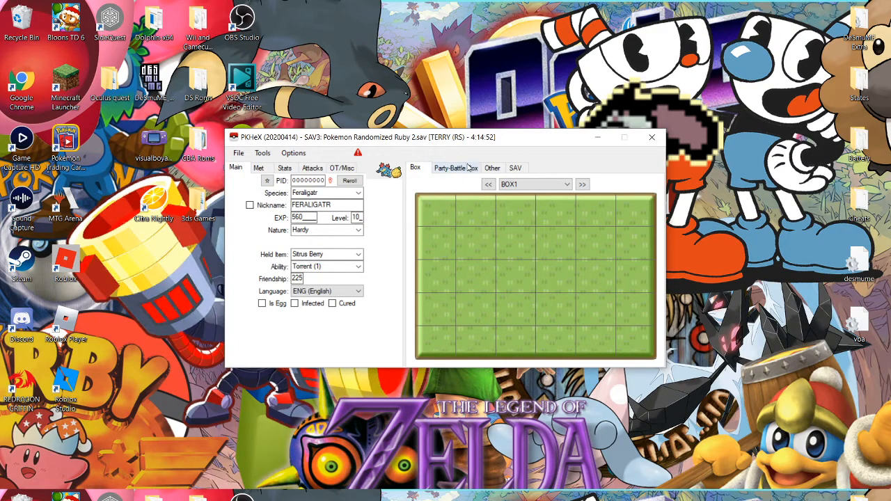
click(455, 167)
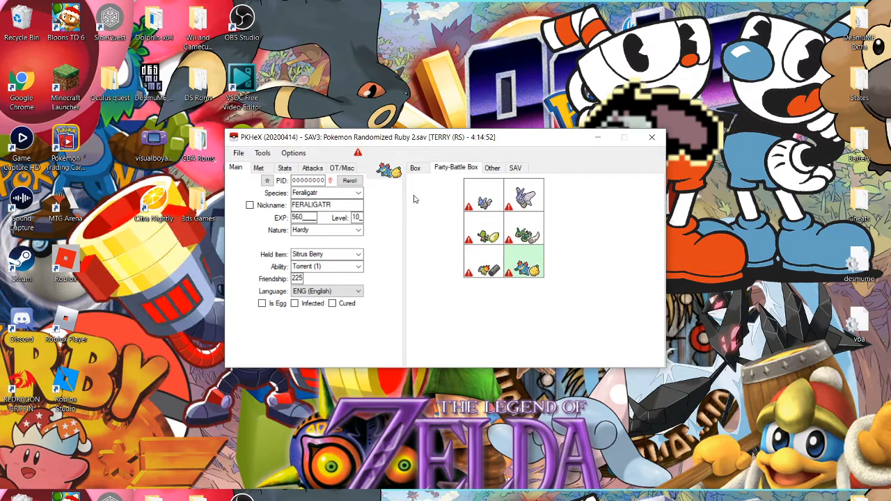
right_click(487, 240)
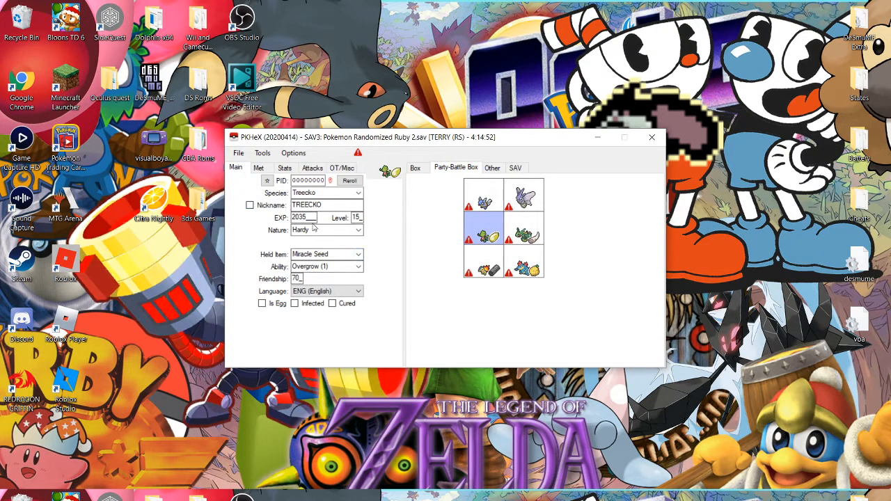
mouse_move(324, 291)
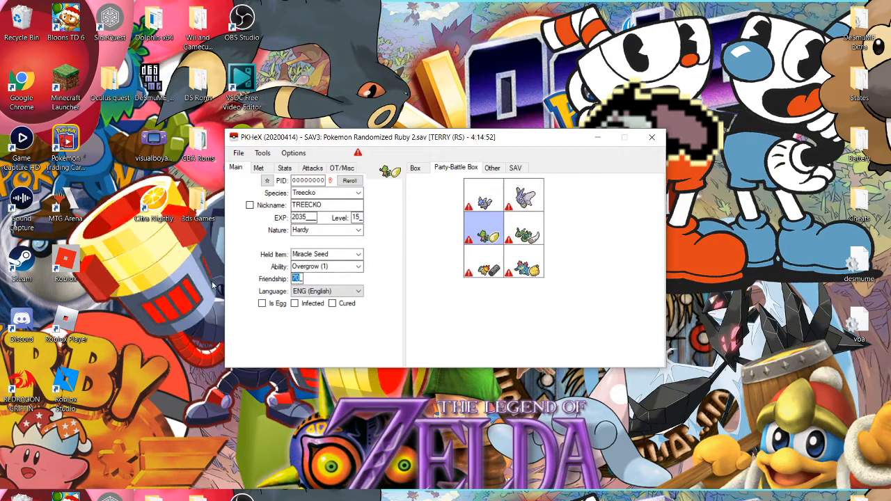
text(225)
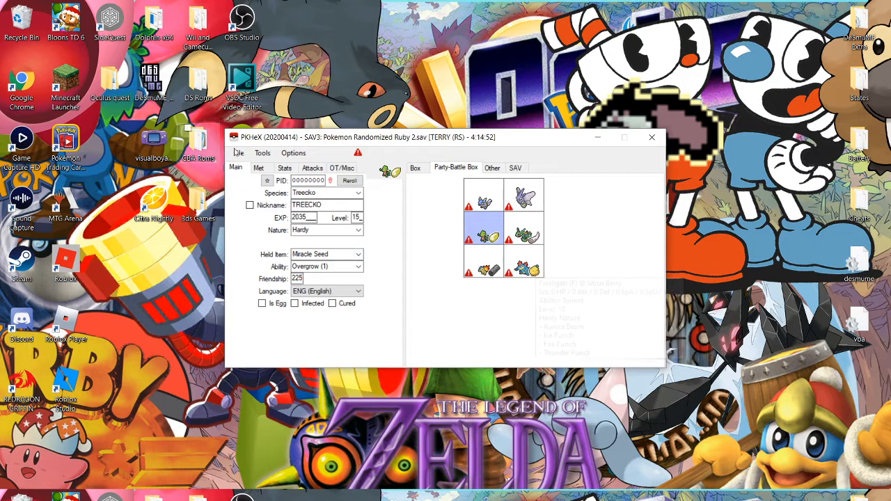
Export the save over Pokemon Randomized Ruby 2 and close PKHeX.
click(239, 153)
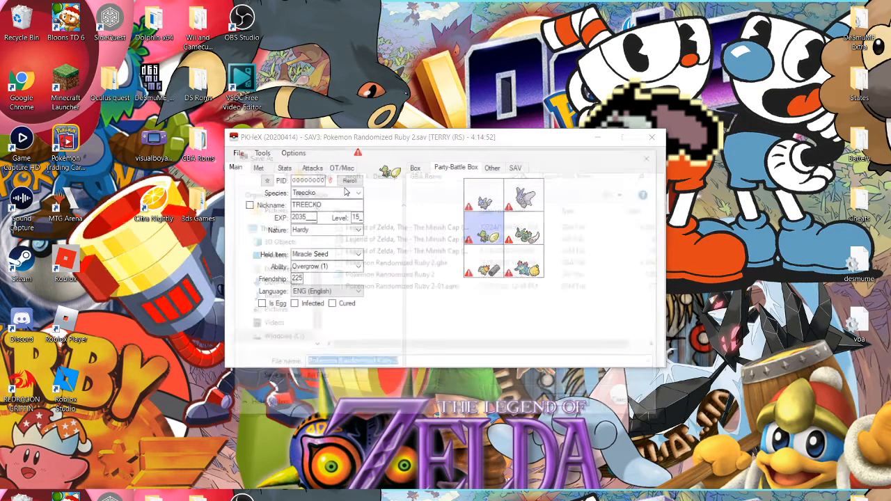
click(239, 153)
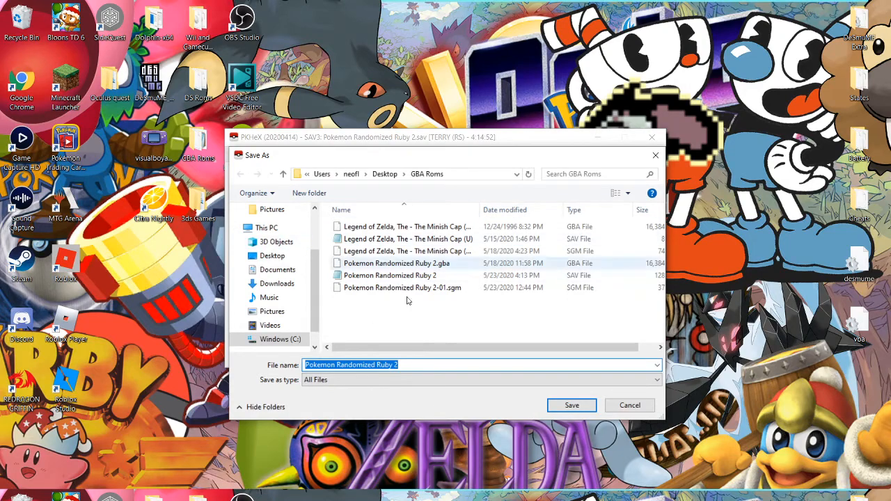
click(389, 275)
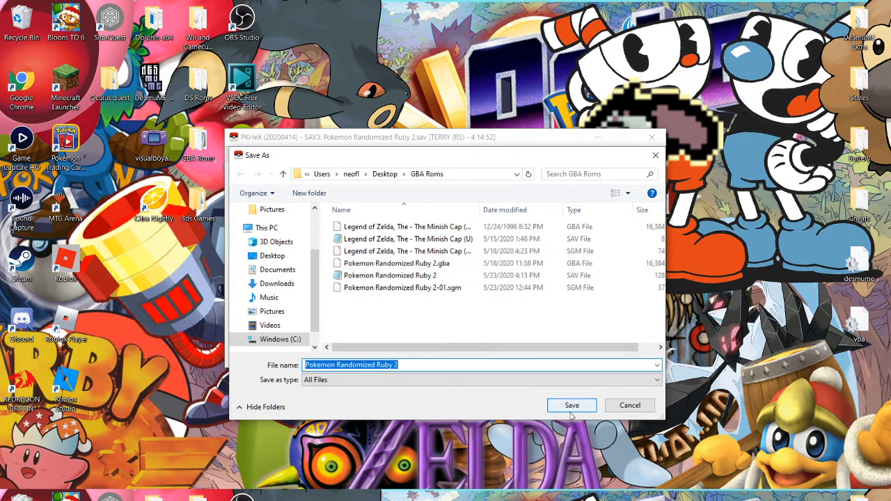
click(572, 405)
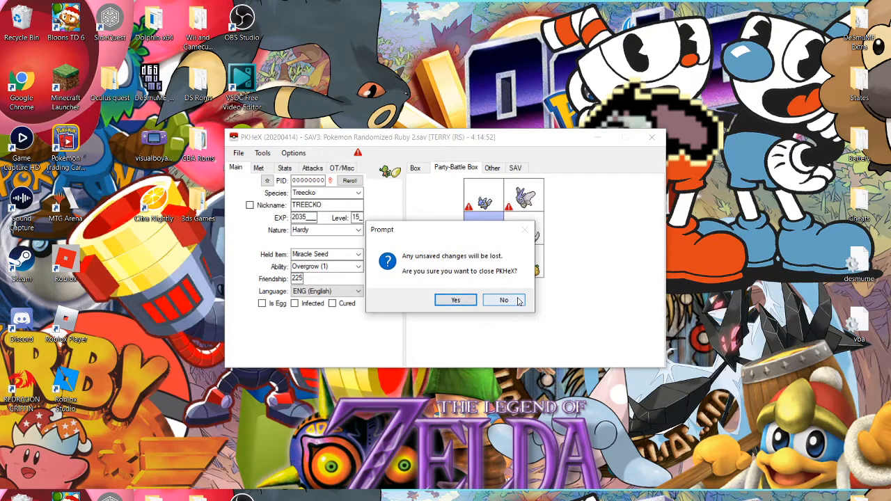
click(504, 300)
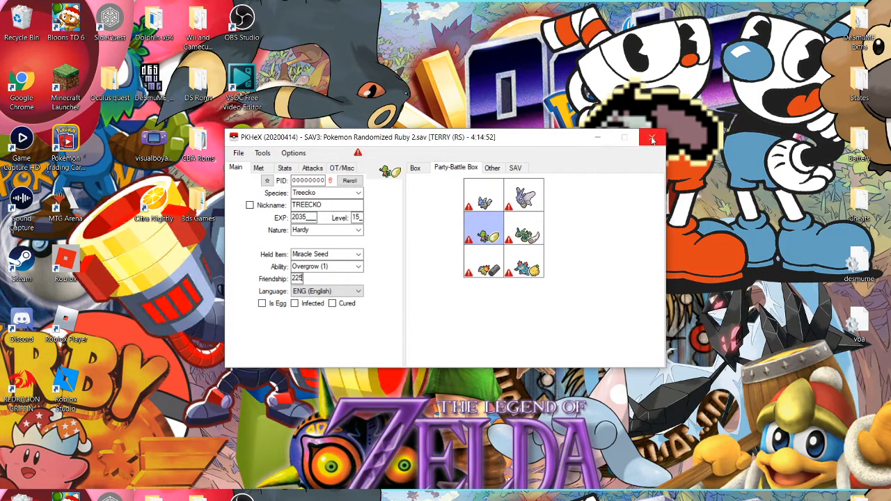
click(651, 137)
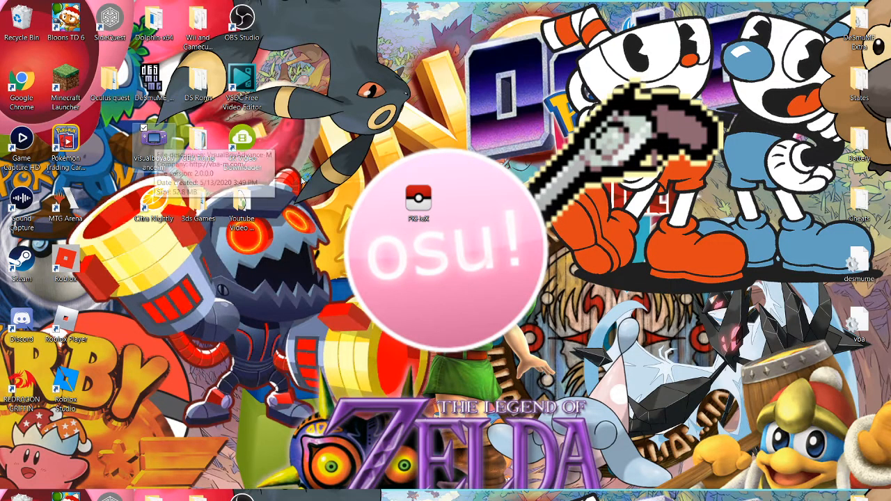
Launch VisualBoyAdvance-M, load Pokemon Randomized Ruby 2.gba, and open Options > Video.
double_click(153, 137)
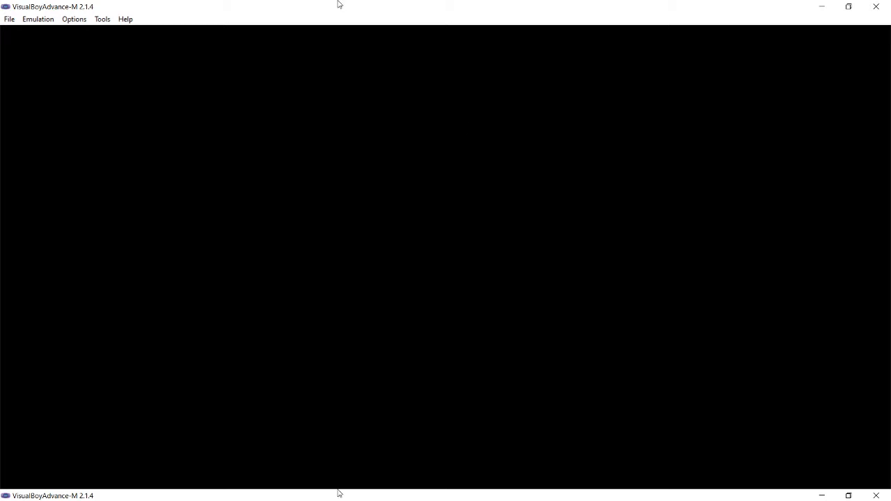
mouse_move(6, 30)
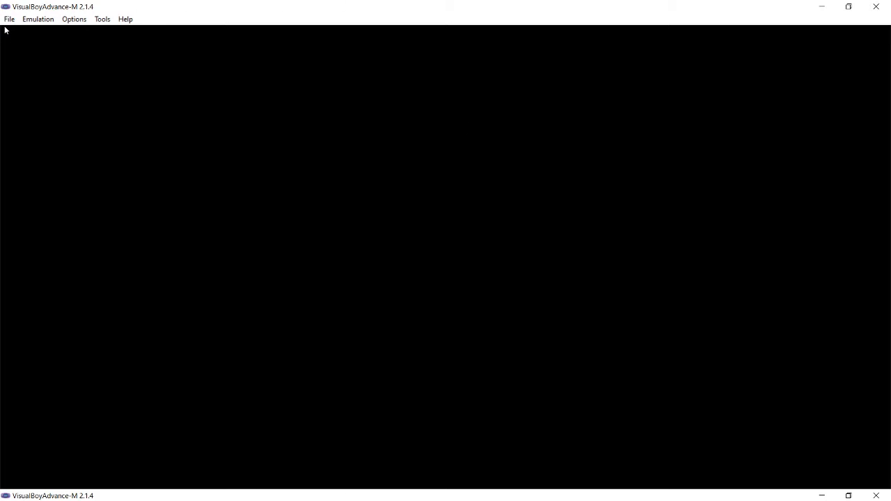
click(9, 18)
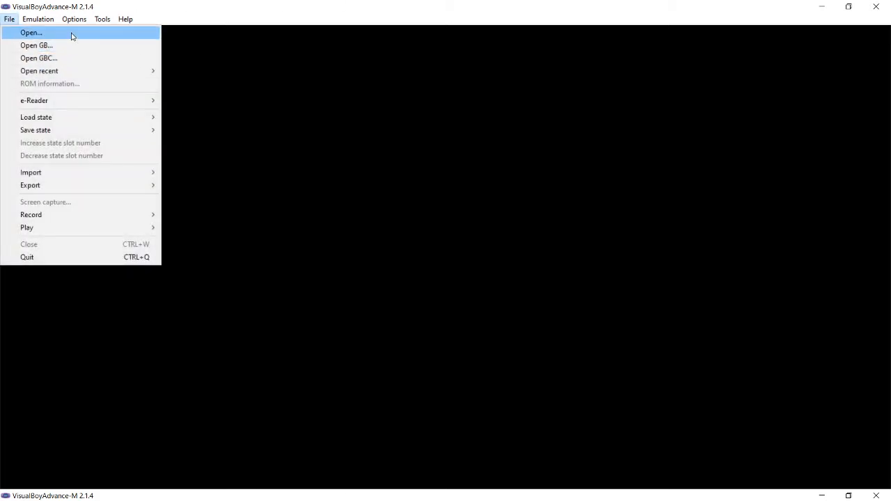
click(31, 32)
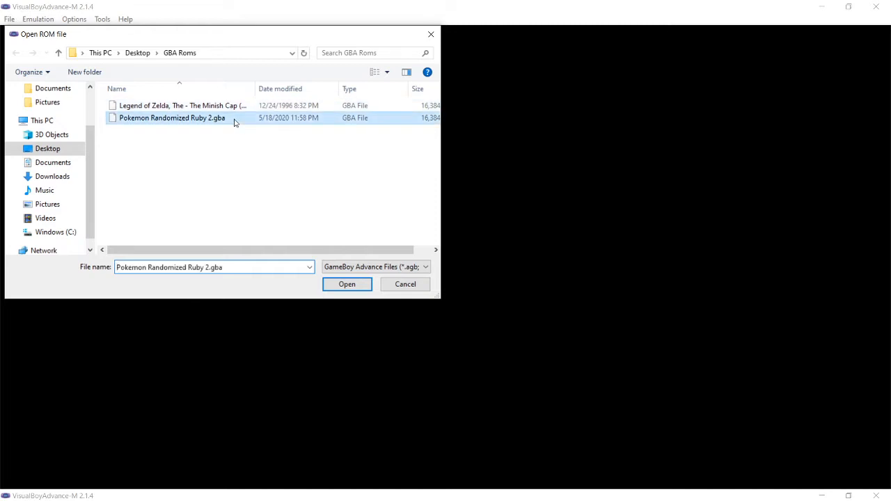
click(346, 284)
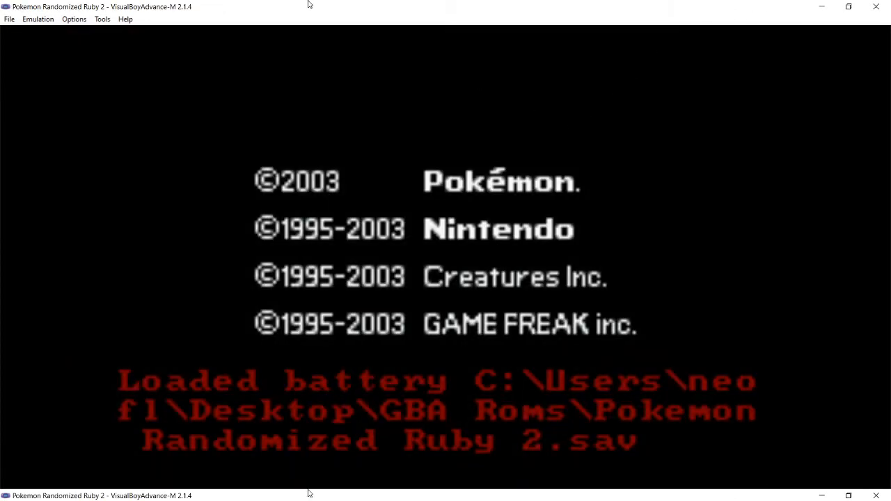
click(73, 19)
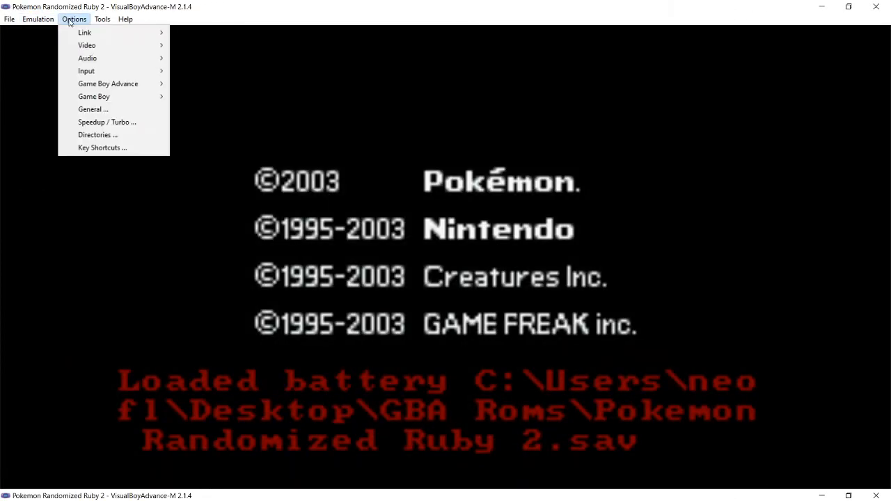
mouse_move(87, 45)
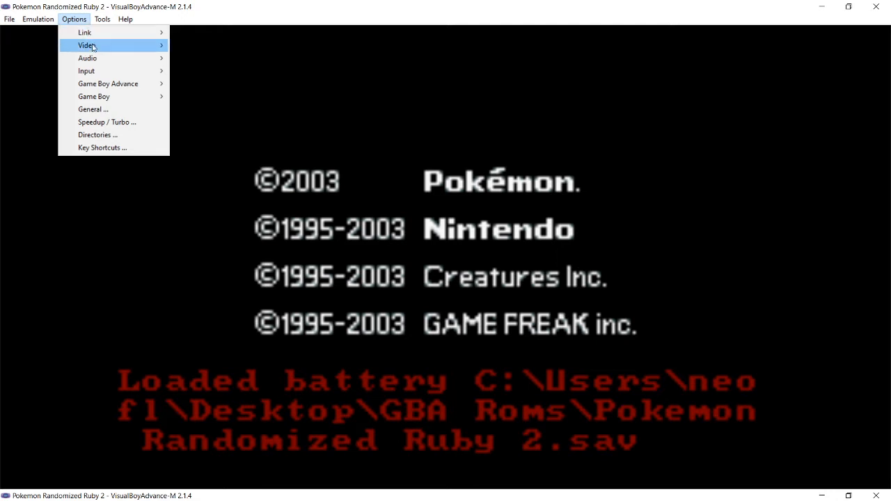
click(86, 71)
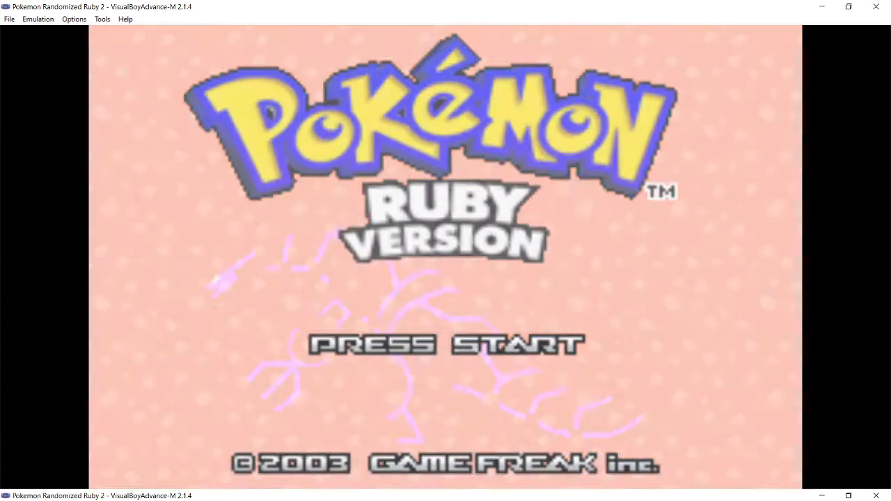
Open Feraligatr's in-game summary, page through its info and skills, then return to the map.
key(enter)
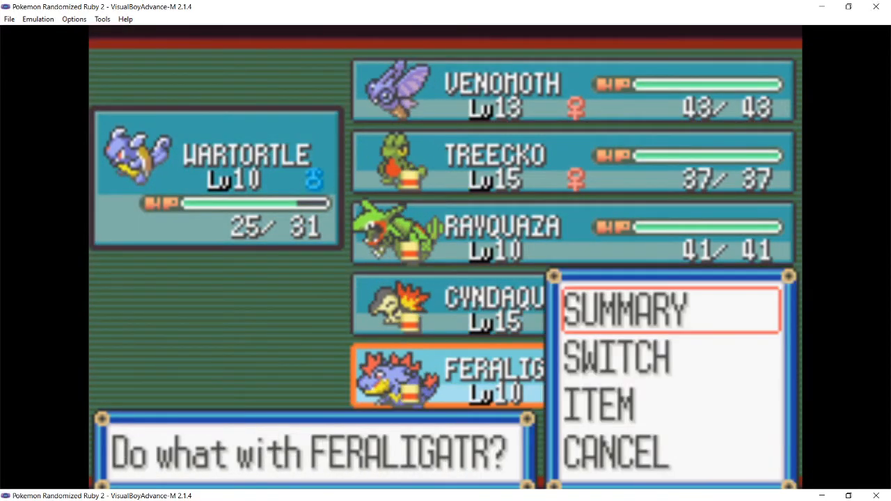
click(623, 310)
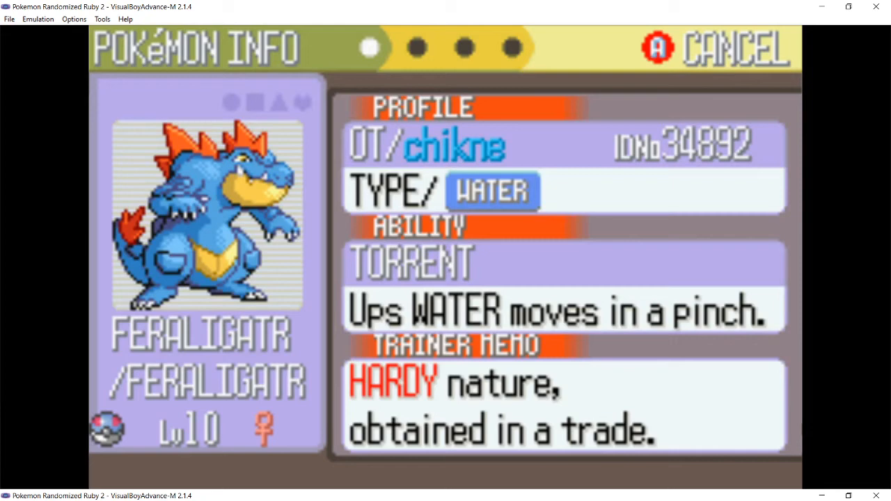
mouse_move(3, 344)
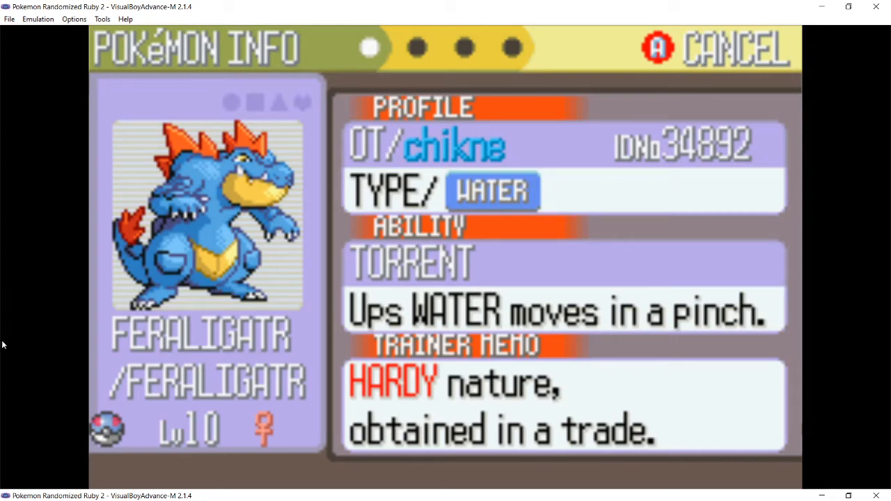
mouse_move(813, 226)
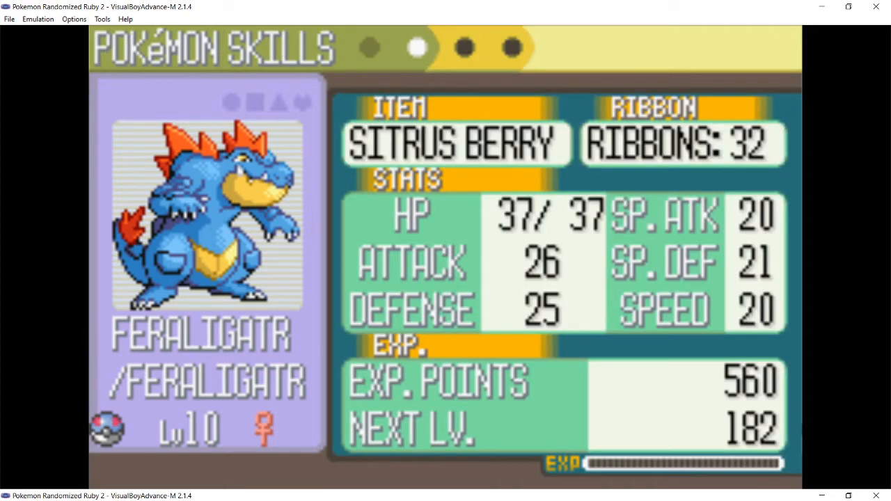
key(Left)
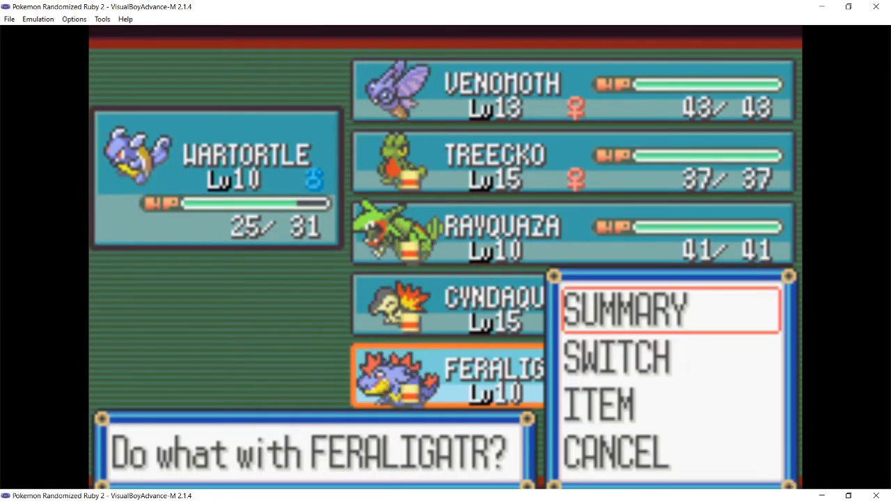
click(616, 358)
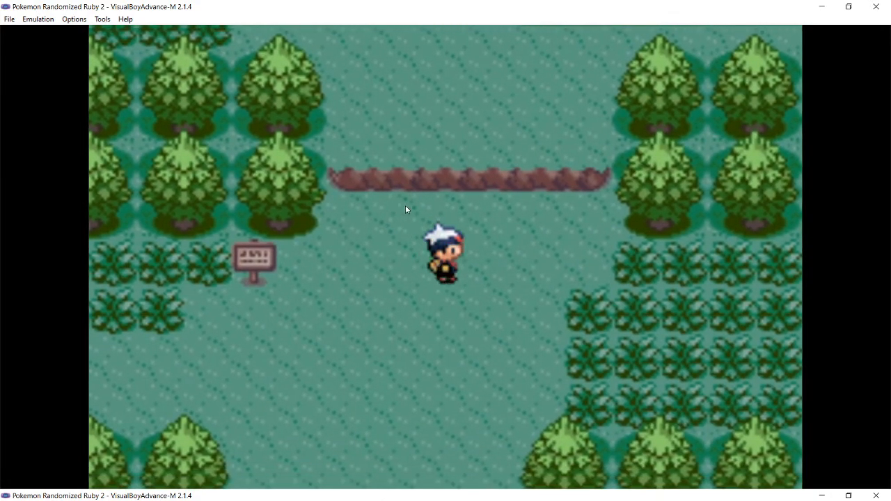
Walk the trainer up through the forest route, then close VisualBoyAdvance-M.
key(Up)
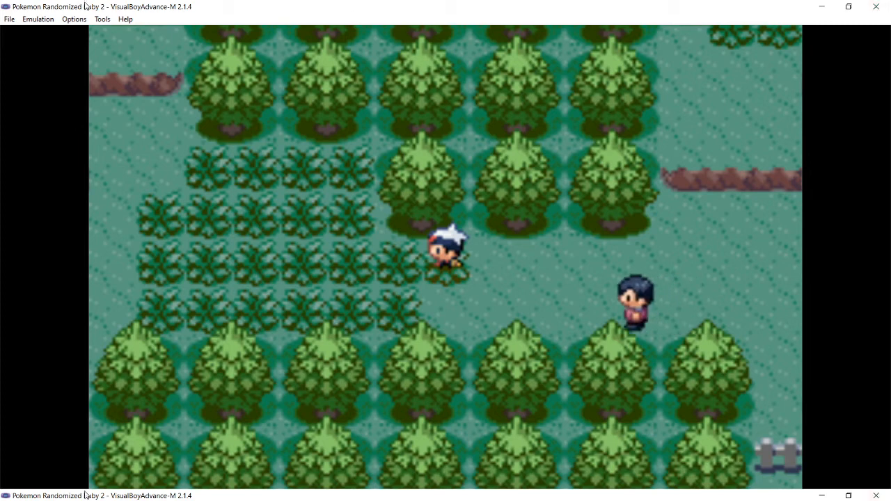
click(9, 19)
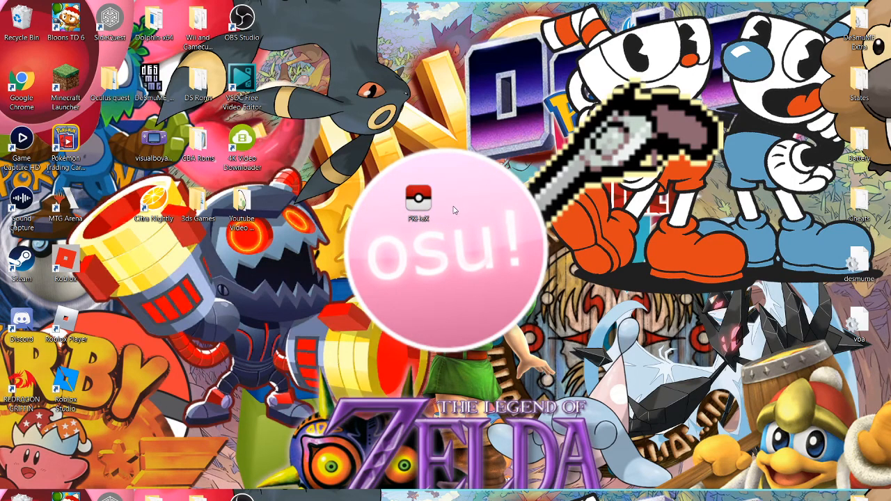
Drag the PKHeX shortcut from the screen centre into the left icon column.
drag(418, 202, 153, 261)
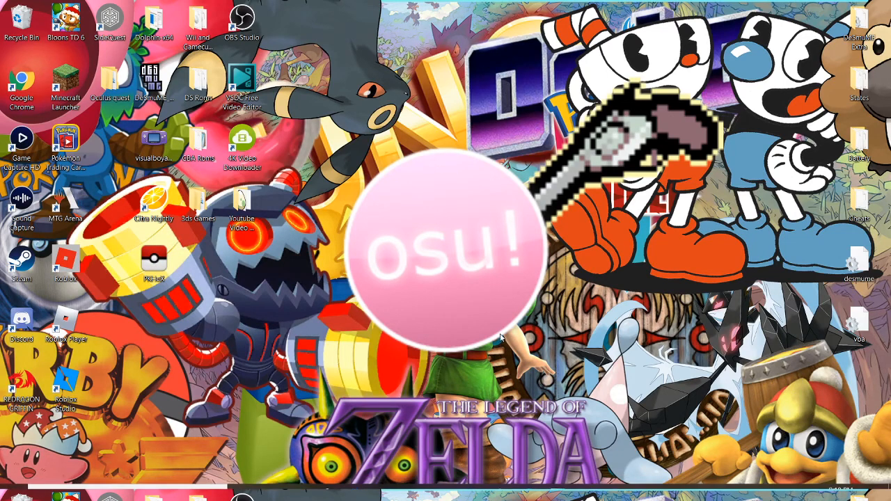
mouse_move(389, 226)
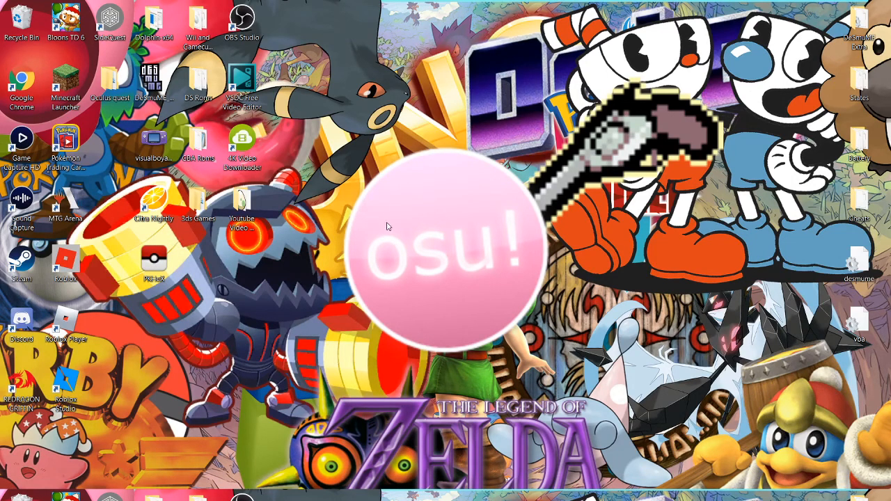